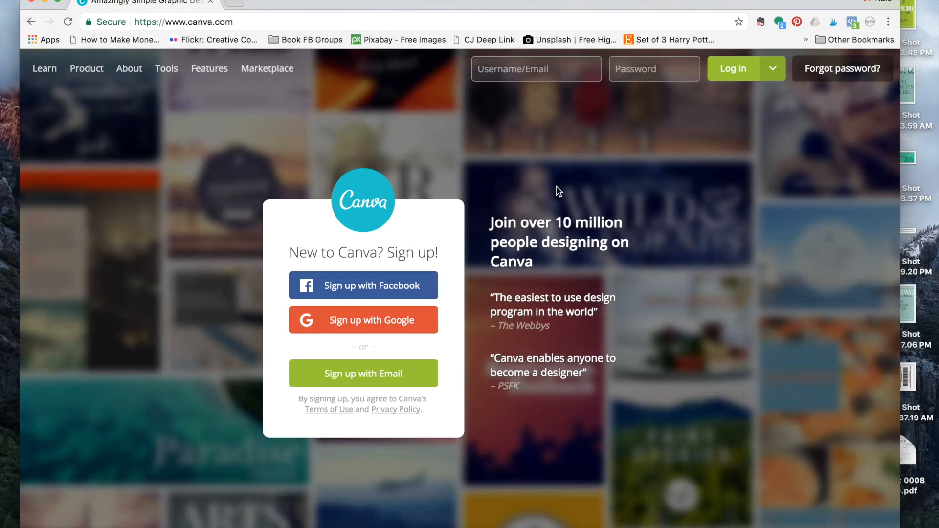
pyautogui.moveTo(350, 288)
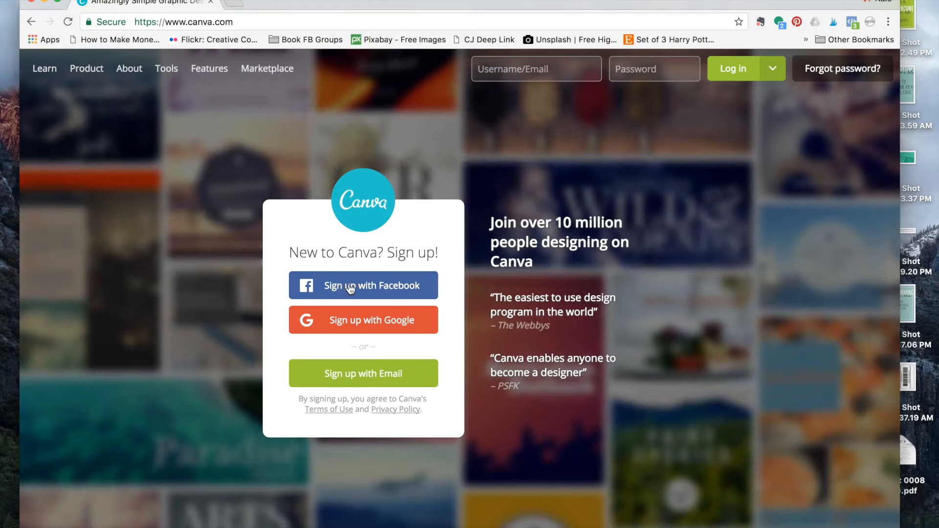
pyautogui.moveTo(406, 377)
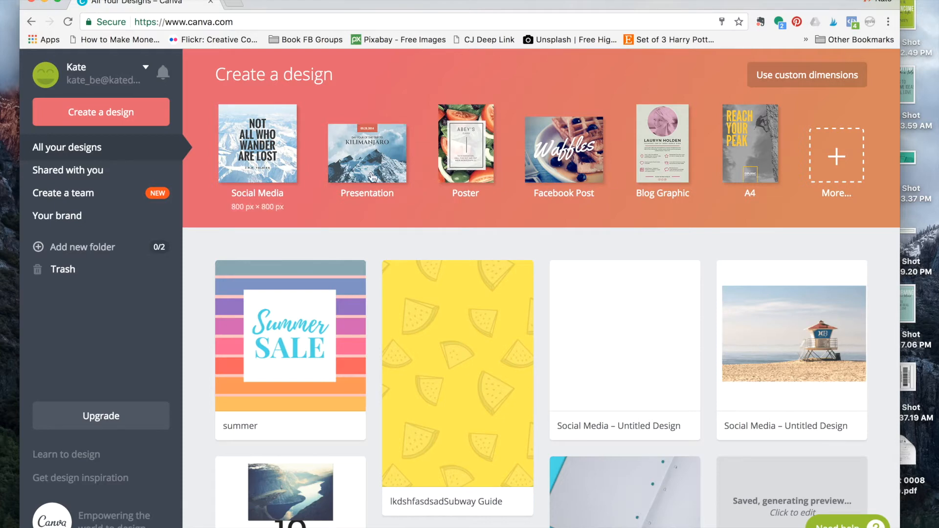
pyautogui.moveTo(719, 152)
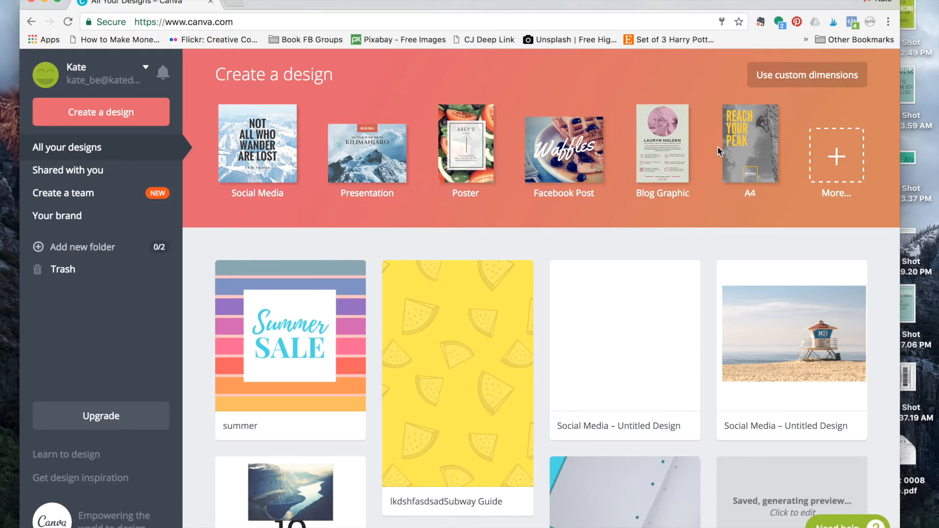
pyautogui.moveTo(535, 144)
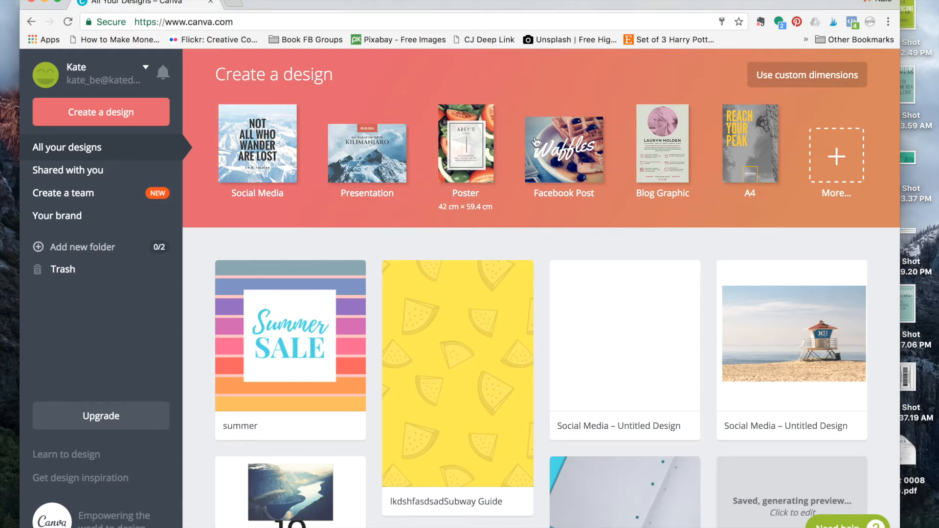
pyautogui.moveTo(749, 149)
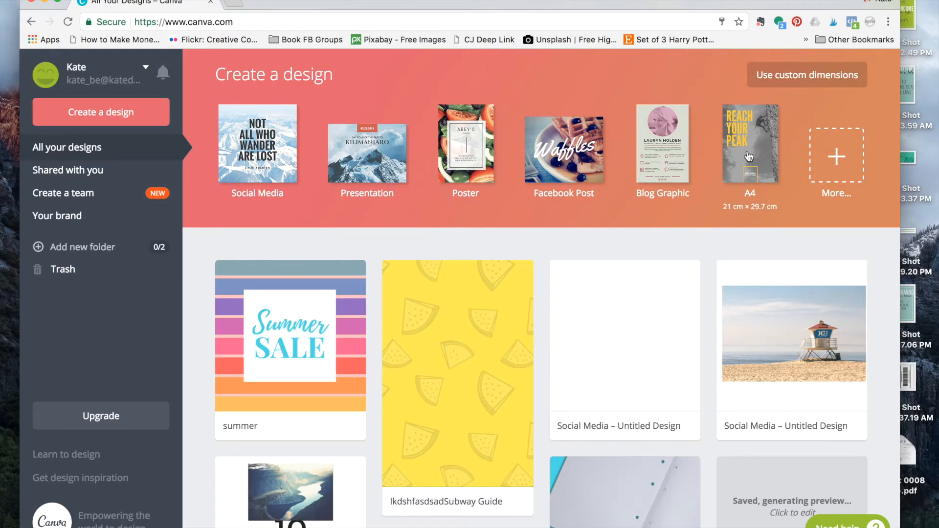
pyautogui.moveTo(257, 142)
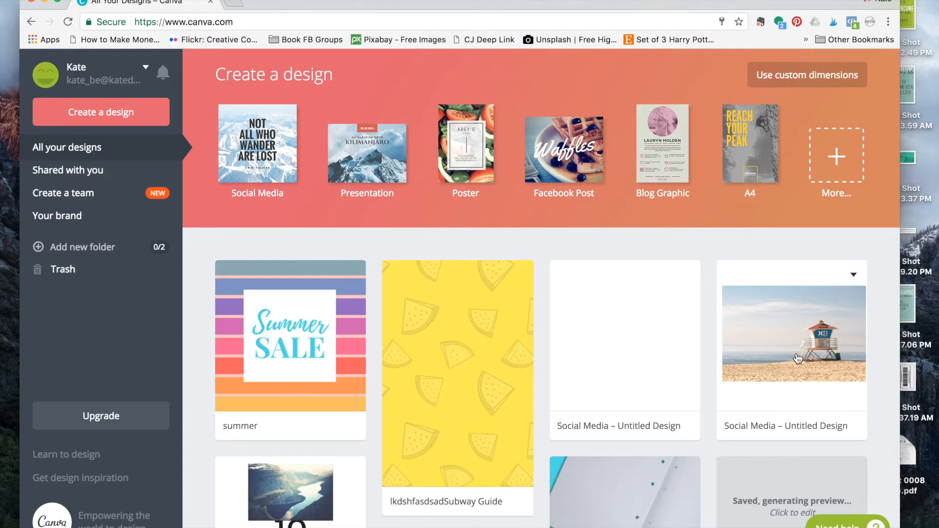
pyautogui.moveTo(478, 358)
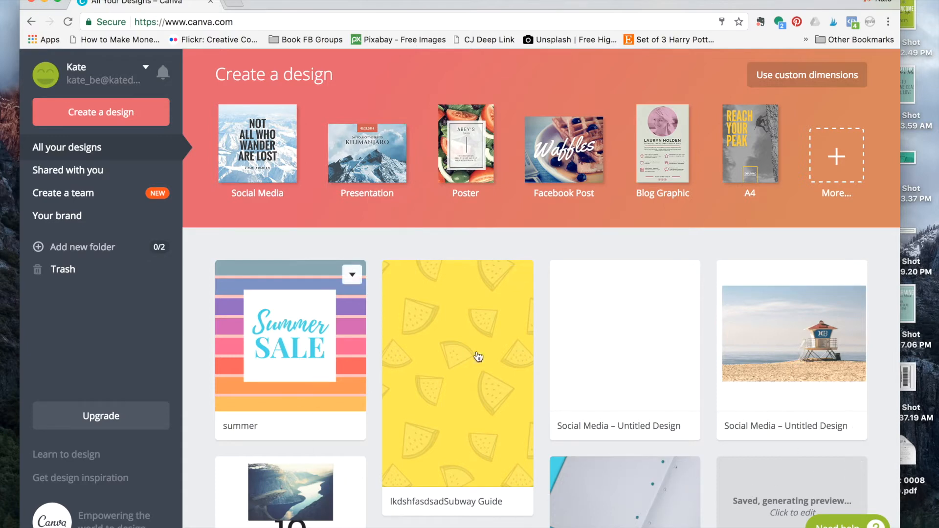
pyautogui.moveTo(790, 194)
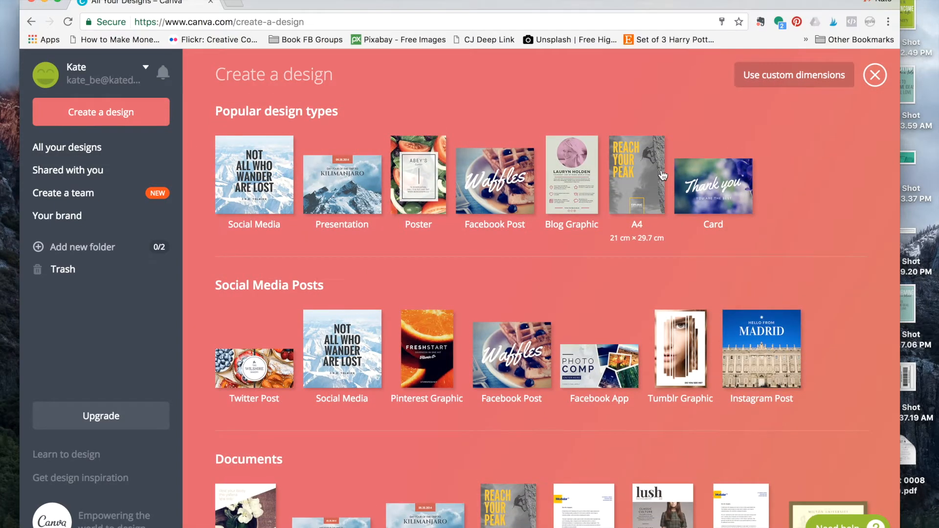
pyautogui.moveTo(495, 180)
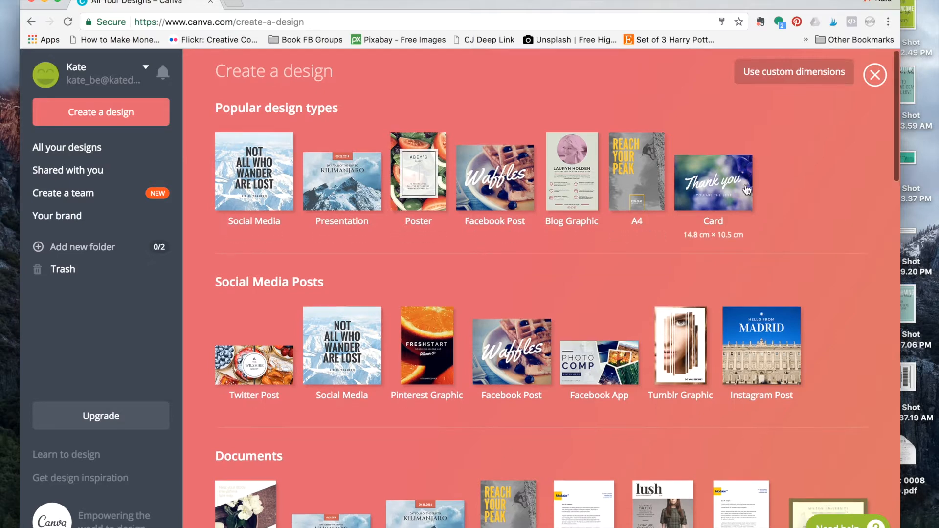
# Browse the design-type catalogue through popular types, social media posts and documents.
pyautogui.scroll(-3)
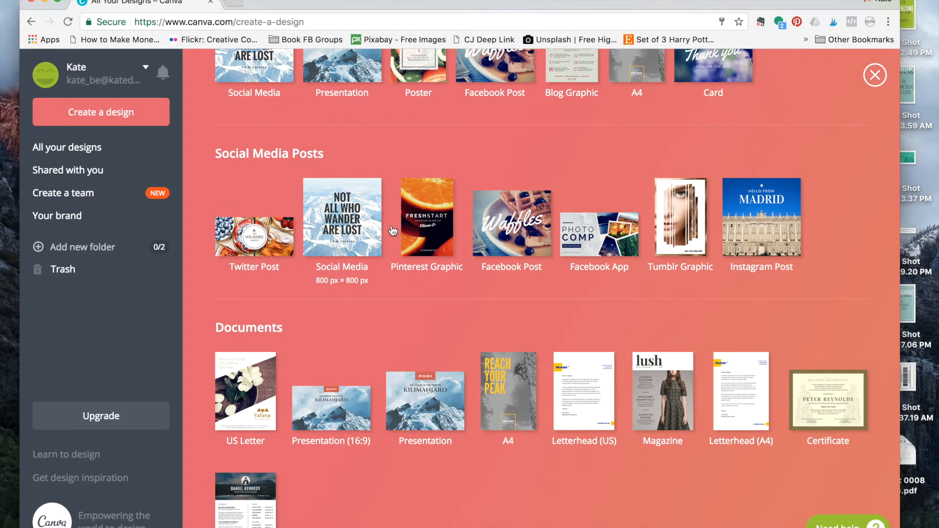
pyautogui.scroll(3)
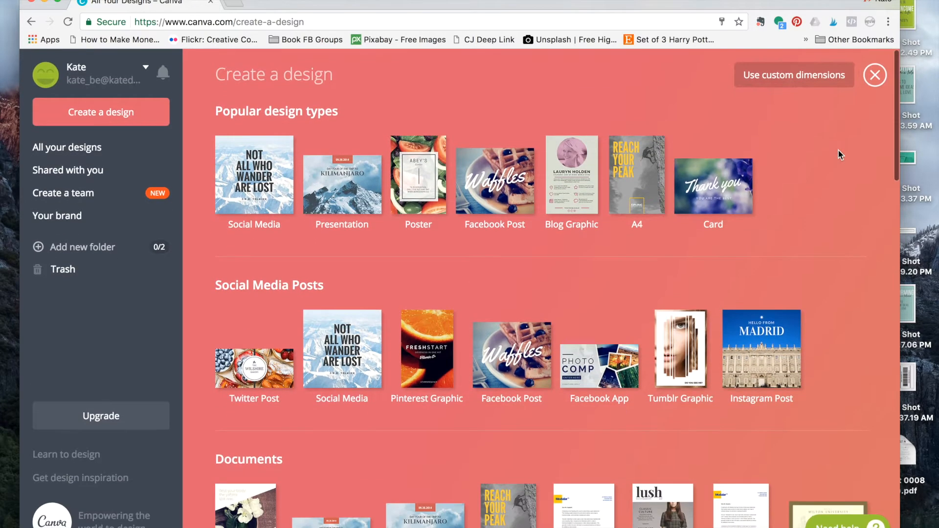
pyautogui.moveTo(803, 84)
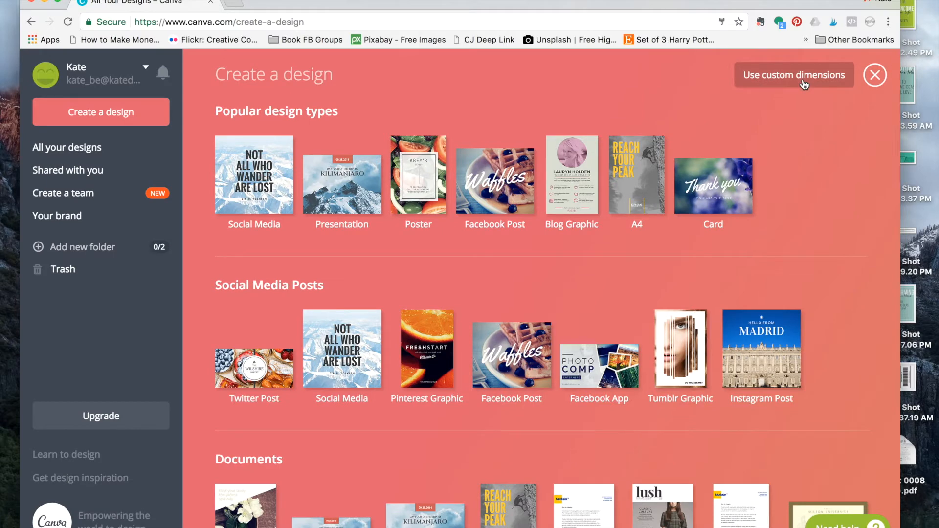
pyautogui.click(794, 74)
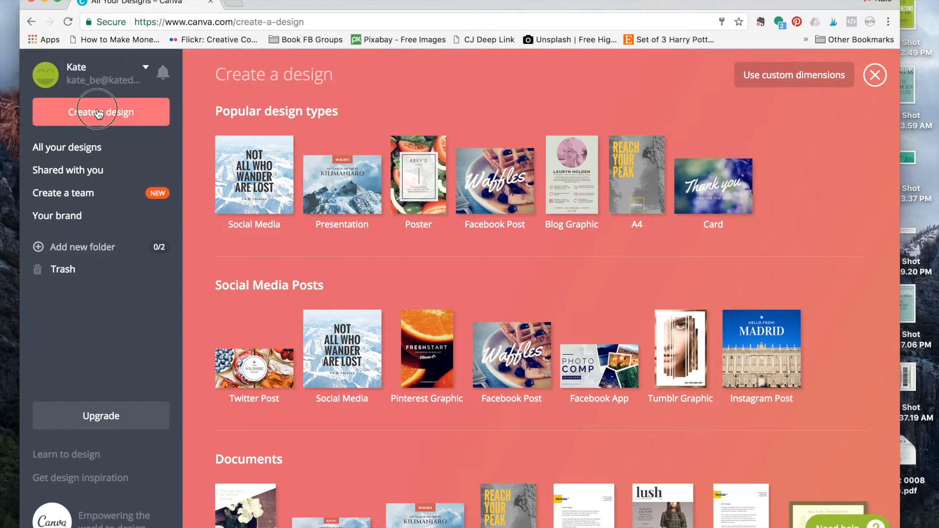
pyautogui.moveTo(319, 150)
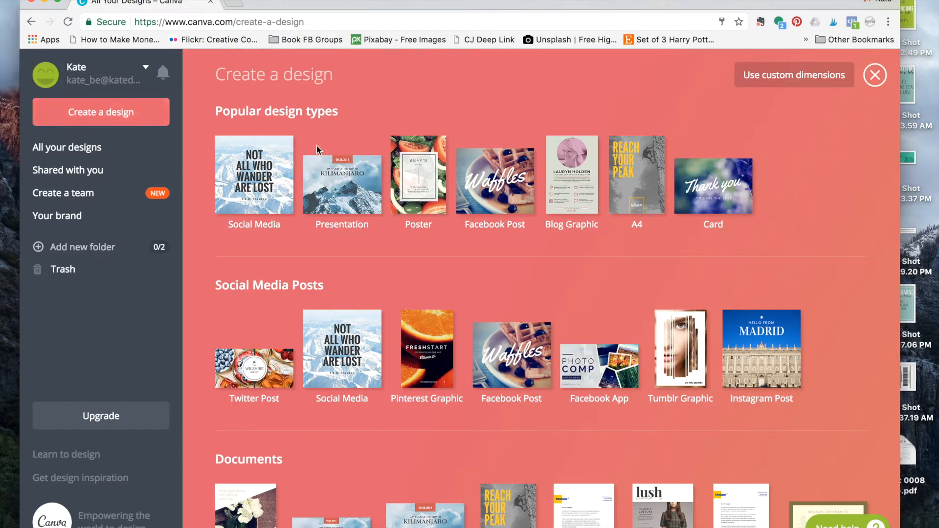
pyautogui.moveTo(91, 158)
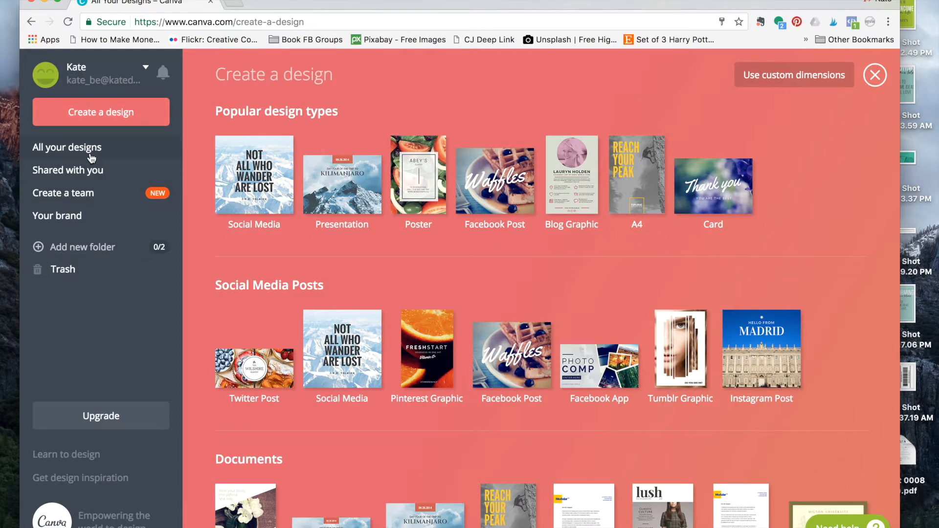
# Move through All your designs and Shared with you to the Create a team invitations page.
pyautogui.click(67, 148)
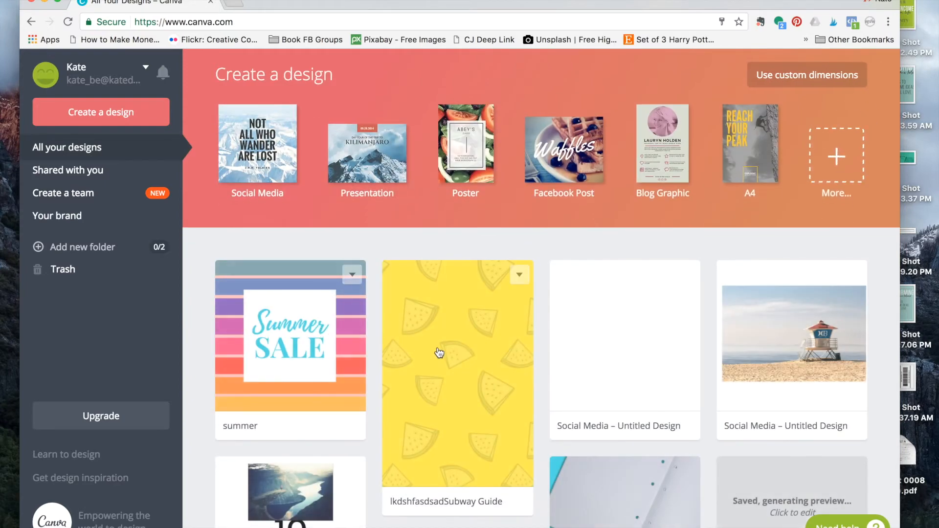
pyautogui.click(67, 169)
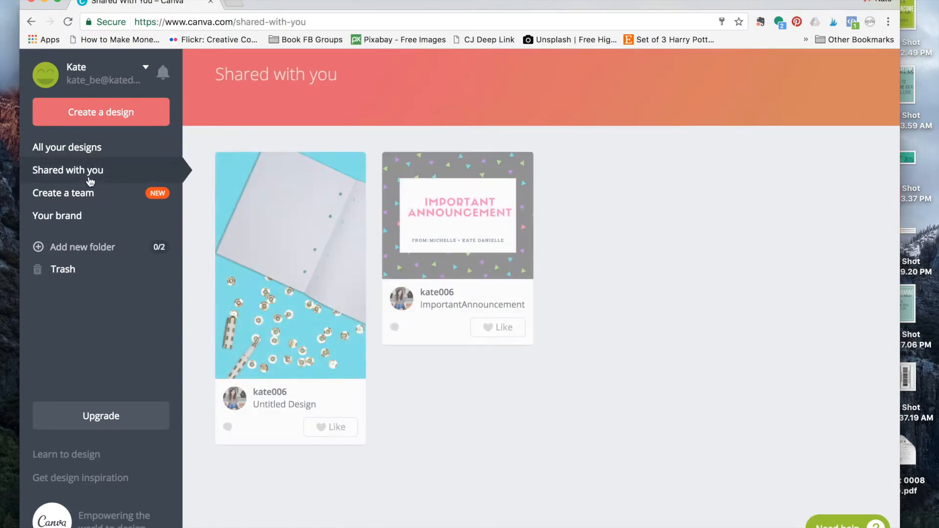
pyautogui.moveTo(577, 329)
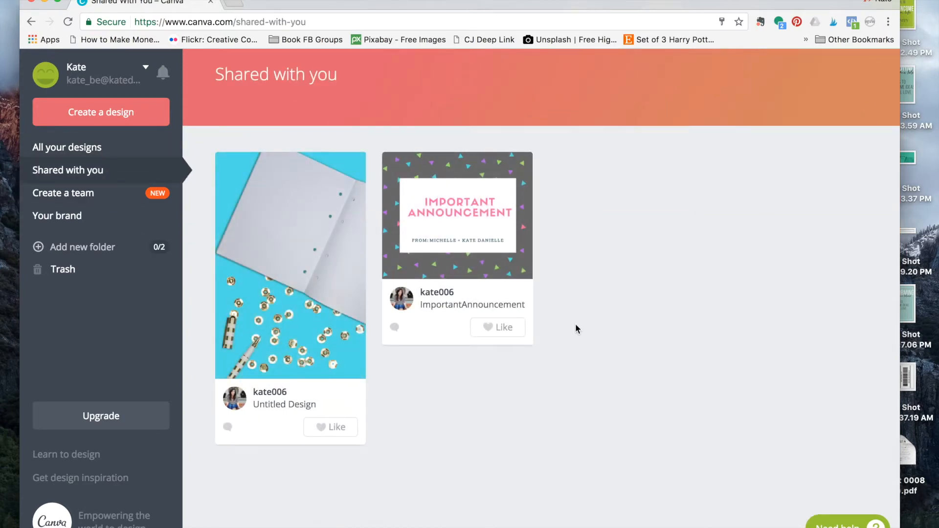
pyautogui.click(63, 193)
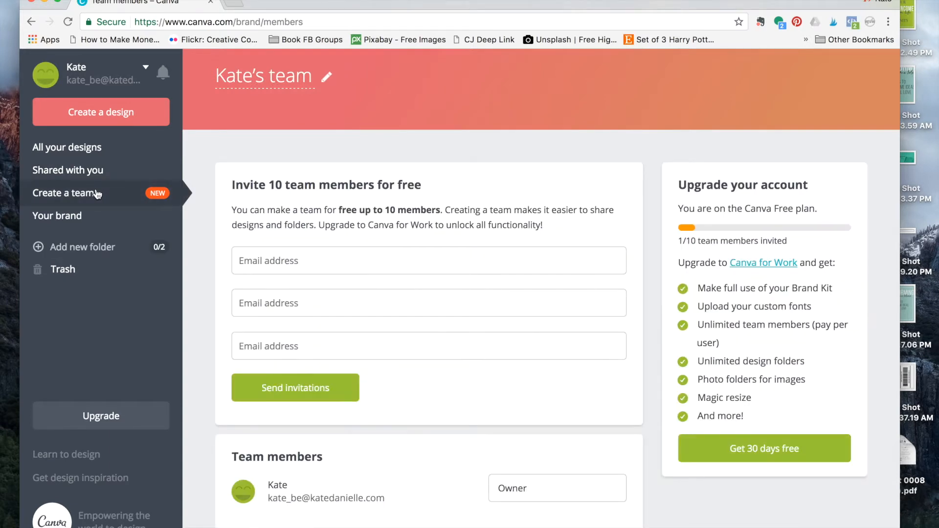
pyautogui.moveTo(225, 283)
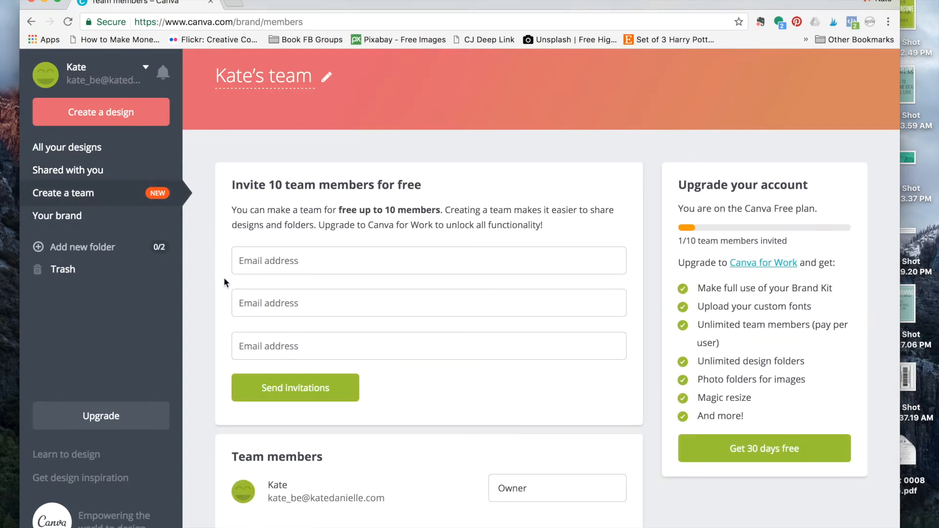
pyautogui.scroll(3)
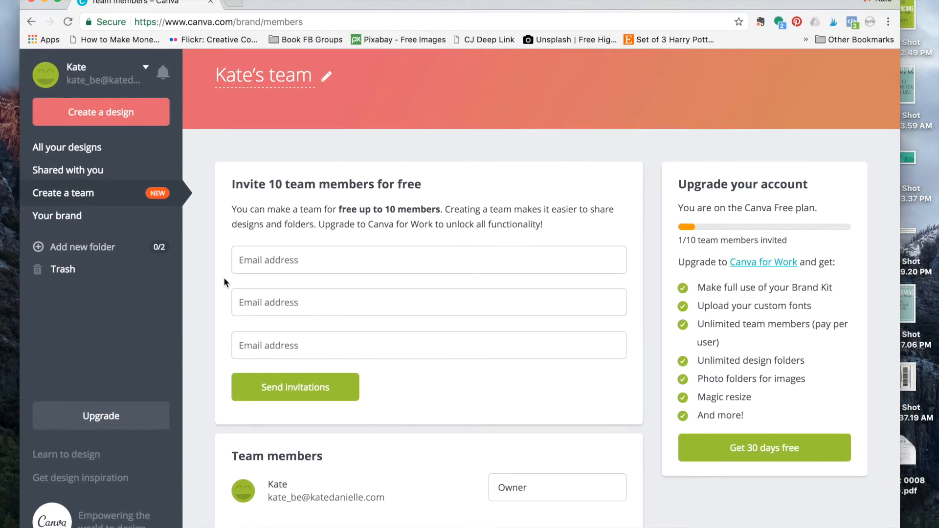
pyautogui.moveTo(413, 205)
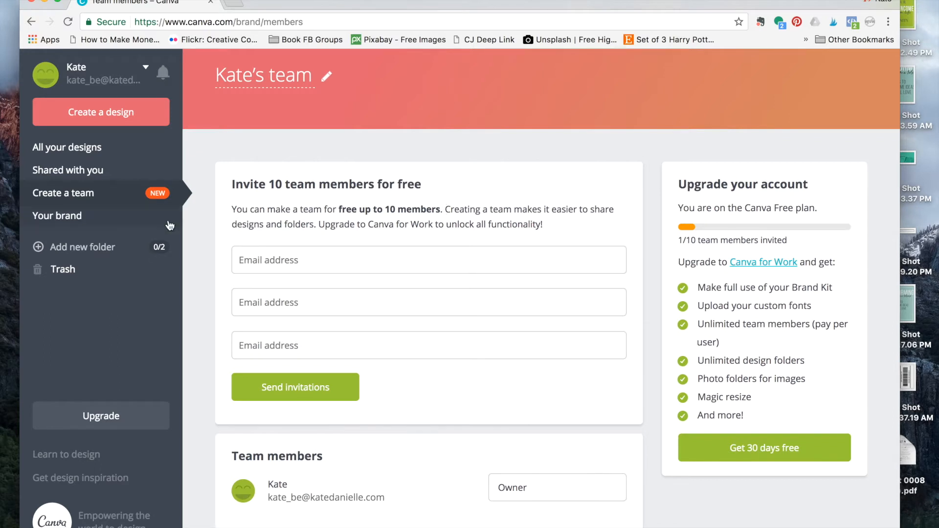
# View Kate's team brand kit, then return to the untitled Blog Graphic design.
pyautogui.click(57, 215)
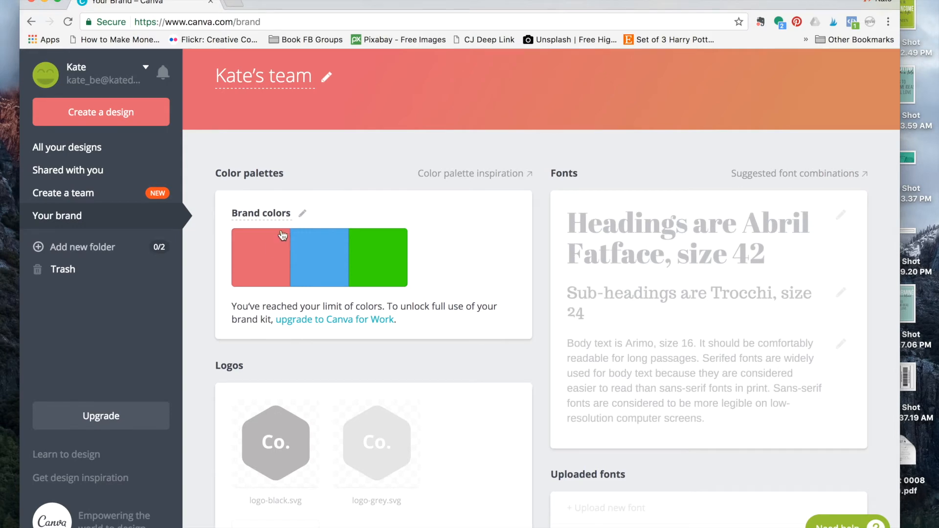
pyautogui.moveTo(380, 190)
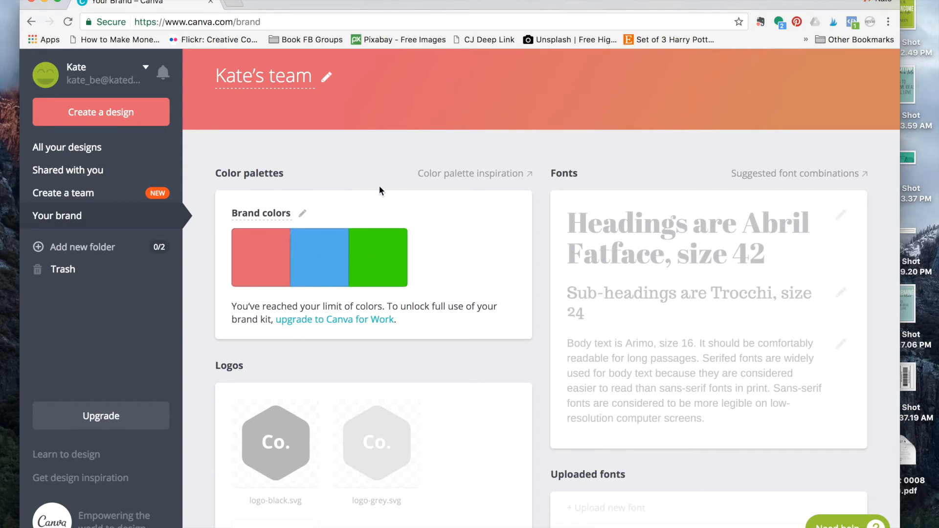
pyautogui.moveTo(258, 151)
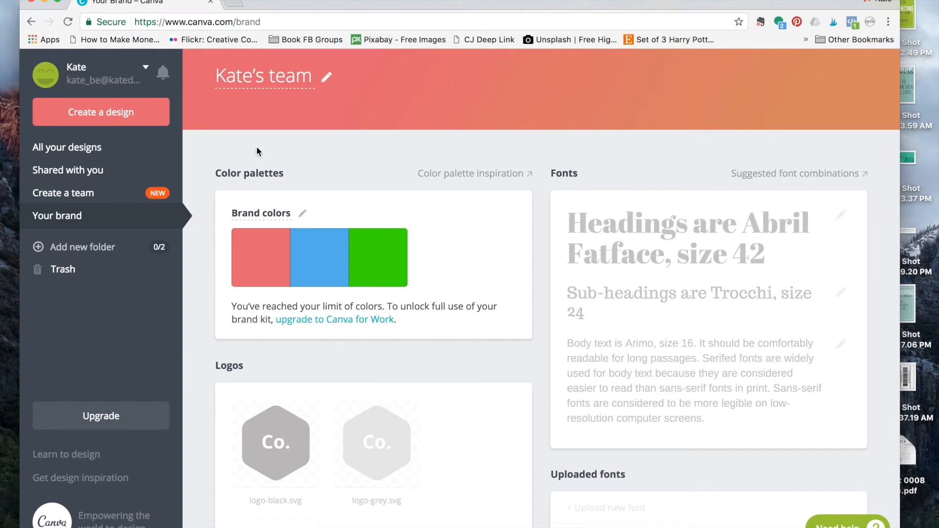
pyautogui.moveTo(358, 152)
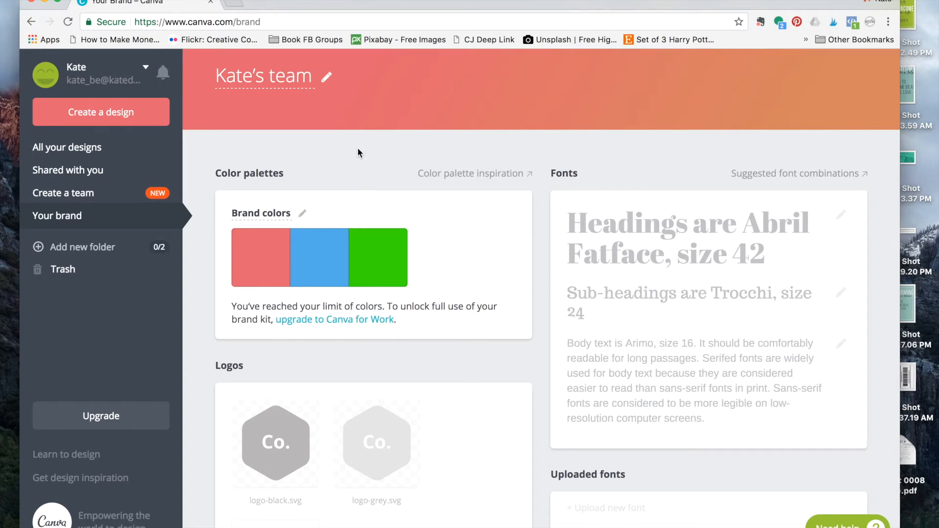
pyautogui.moveTo(84, 246)
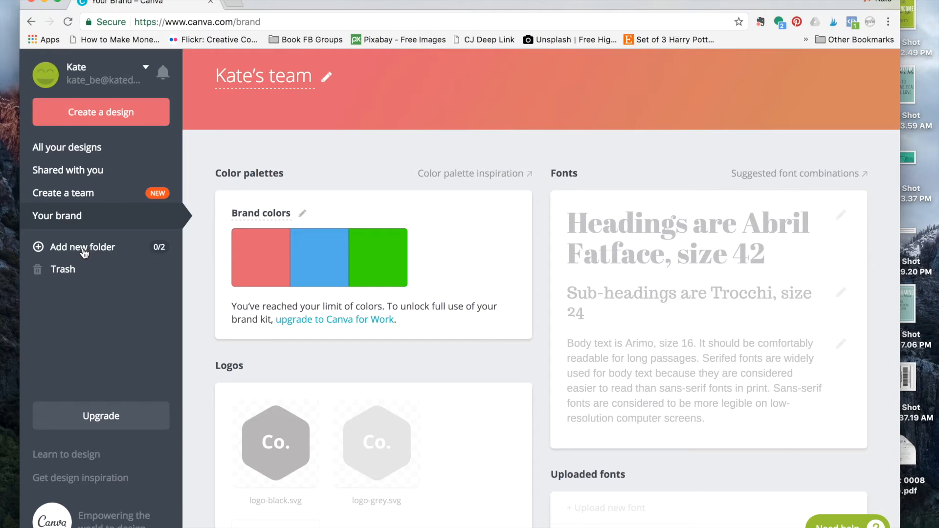
pyautogui.moveTo(82, 281)
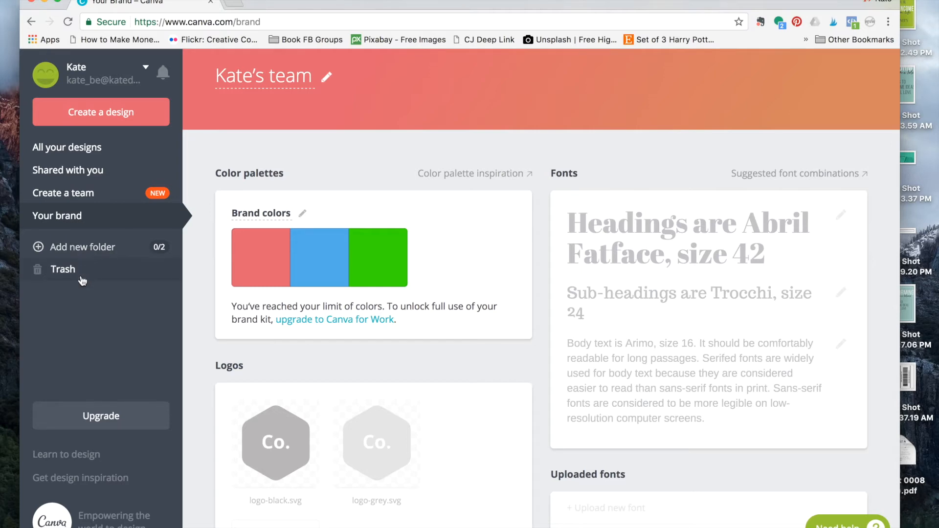
pyautogui.moveTo(122, 284)
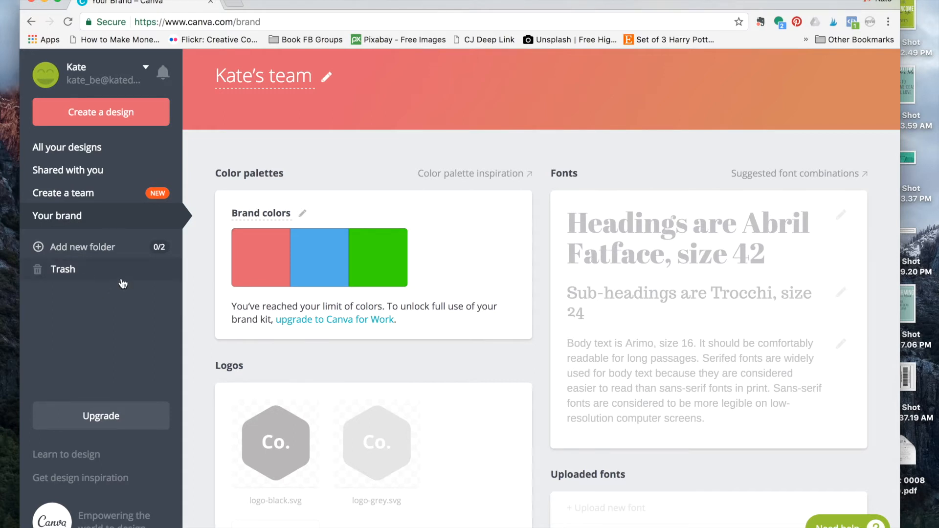
pyautogui.moveTo(100, 246)
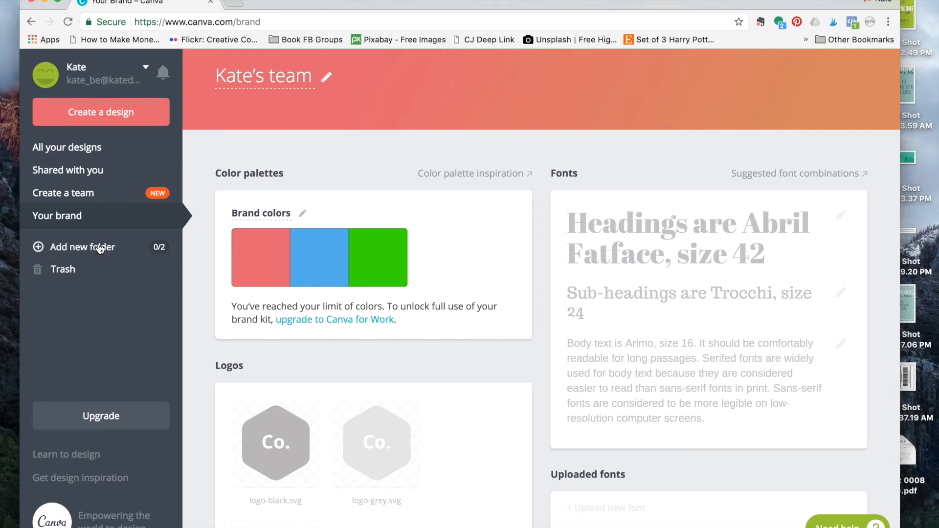
pyautogui.click(101, 111)
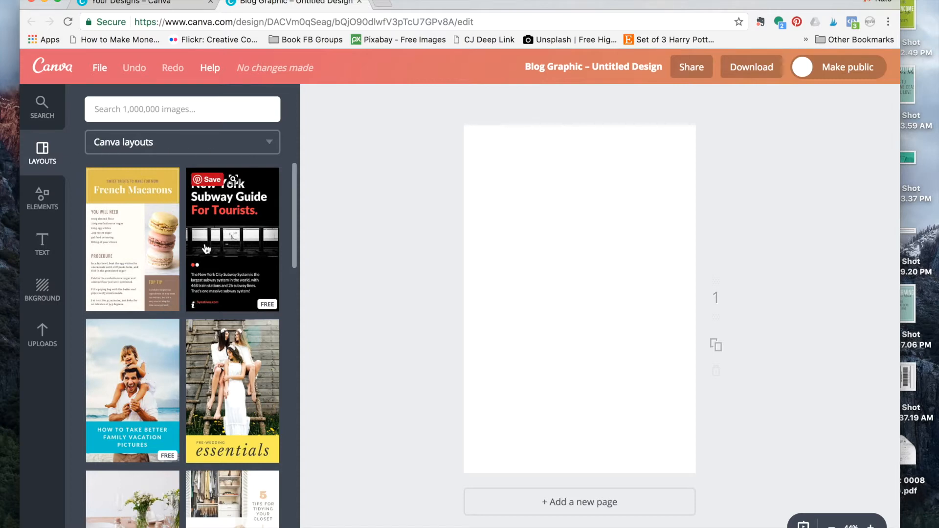
# Browse the layouts and apply the '5 Tips for Tidying Your Closet' template to the page.
pyautogui.scroll(-3)
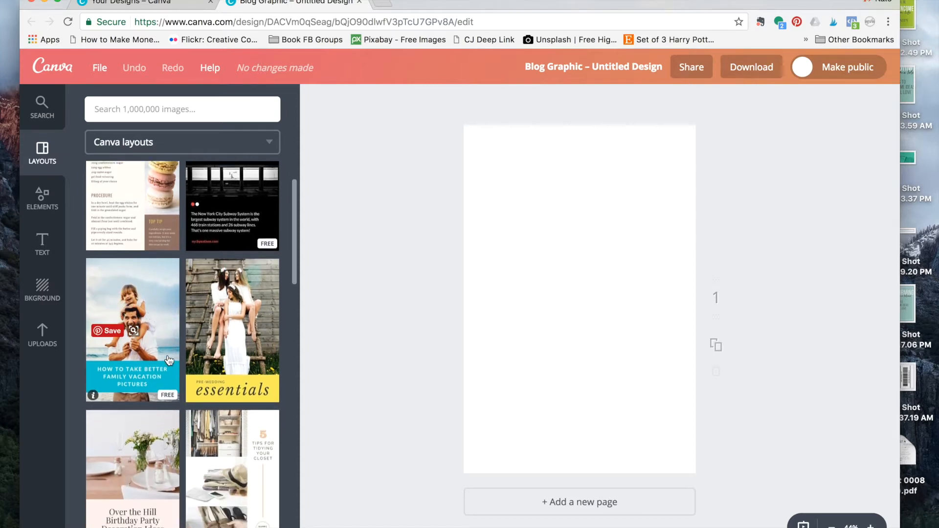
pyautogui.scroll(-3)
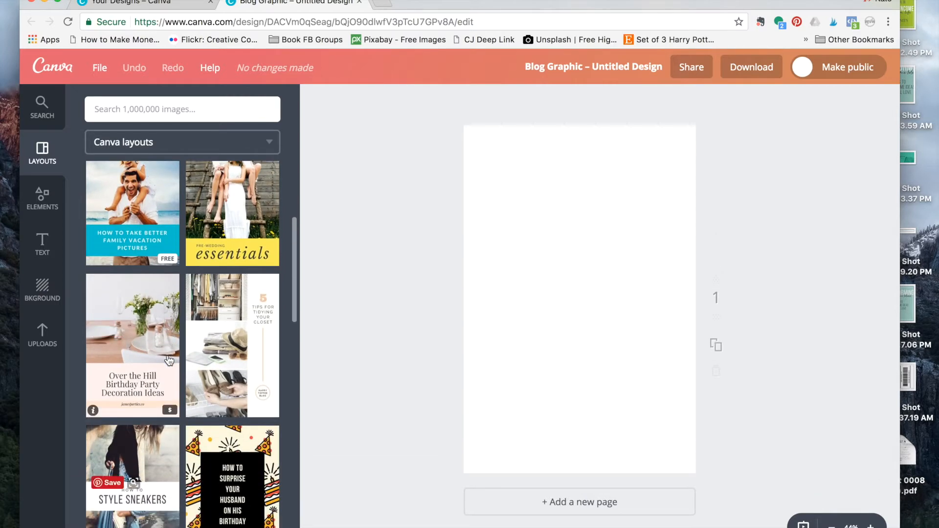
pyautogui.scroll(3)
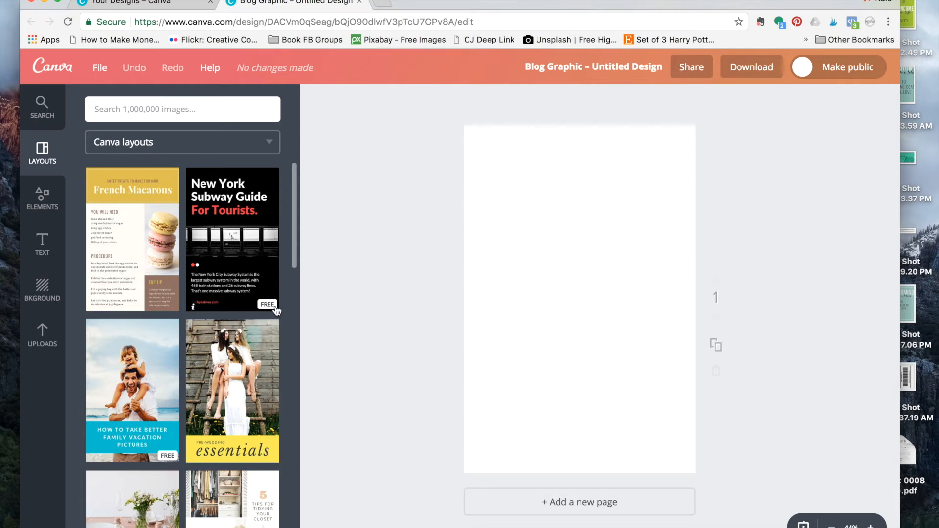
pyautogui.moveTo(195, 382)
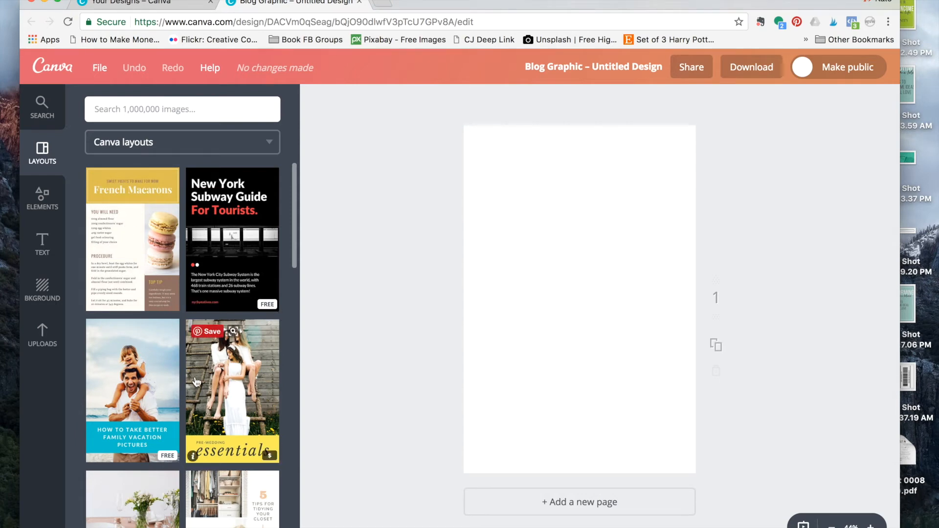
pyautogui.scroll(-3)
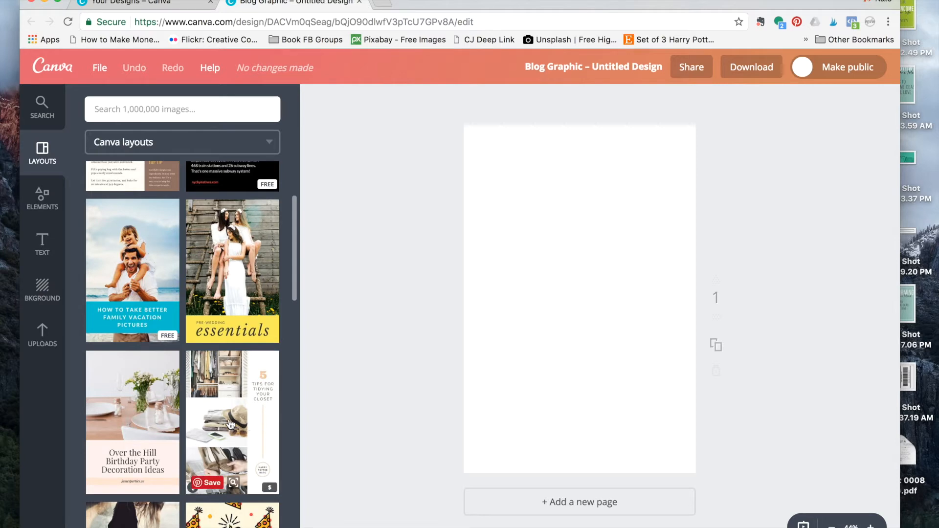
pyautogui.click(232, 423)
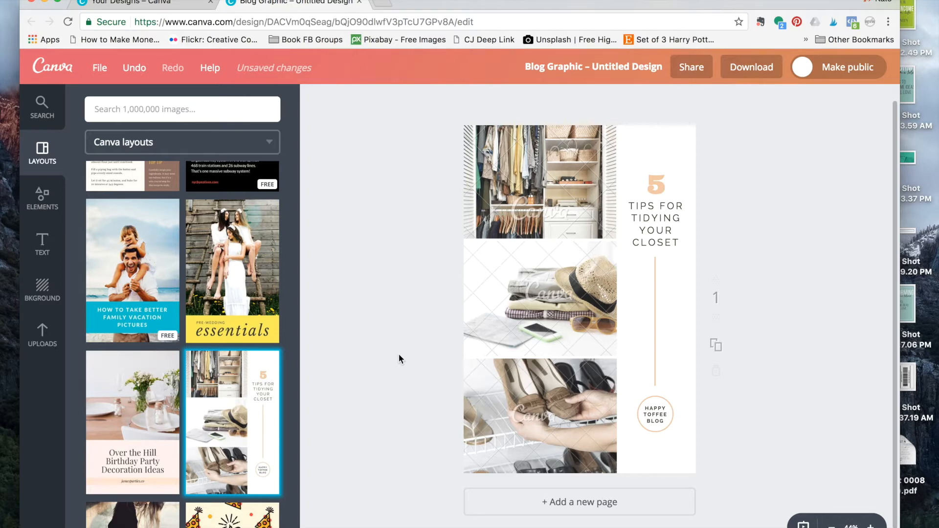
pyautogui.moveTo(503, 228)
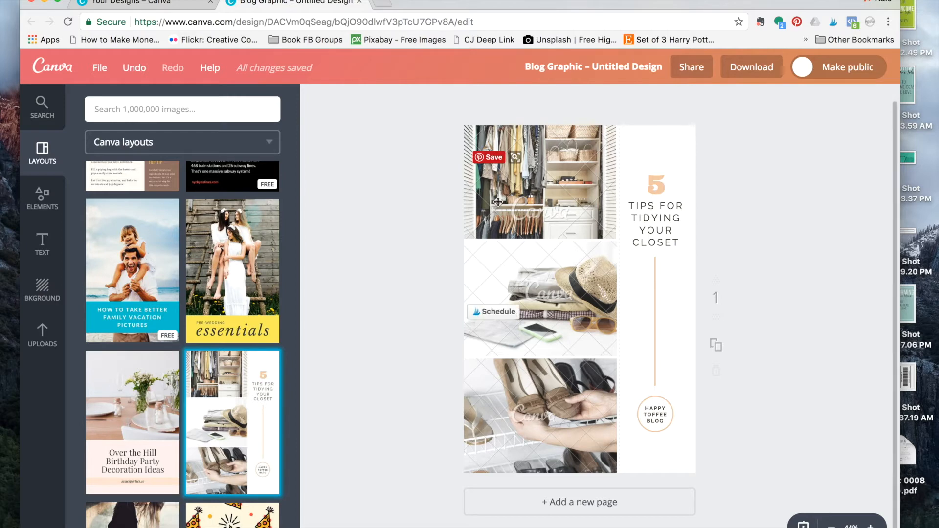
pyautogui.moveTo(568, 428)
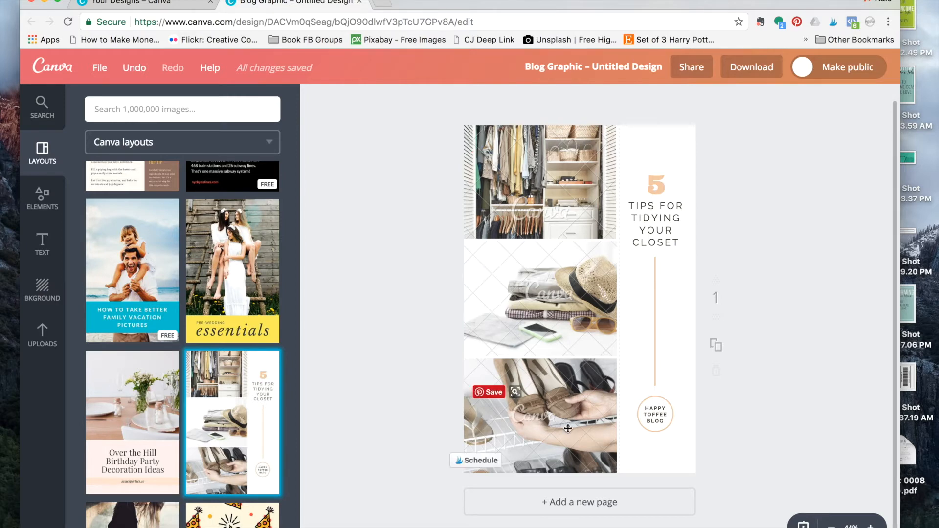
pyautogui.moveTo(704, 155)
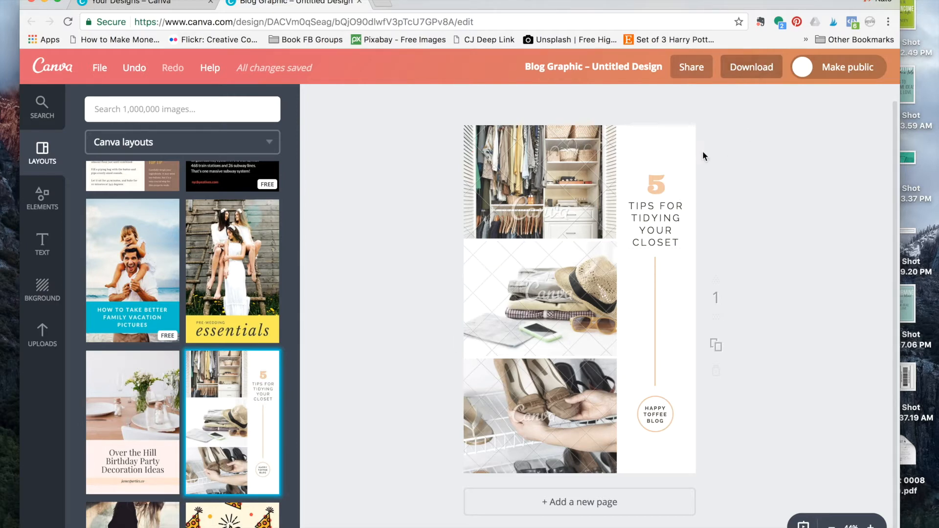
pyautogui.moveTo(579, 388)
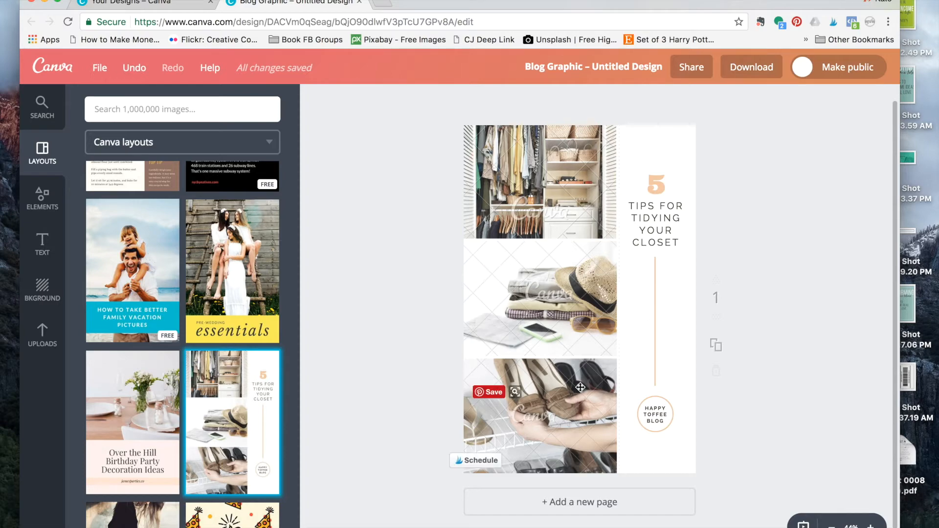
pyautogui.click(751, 67)
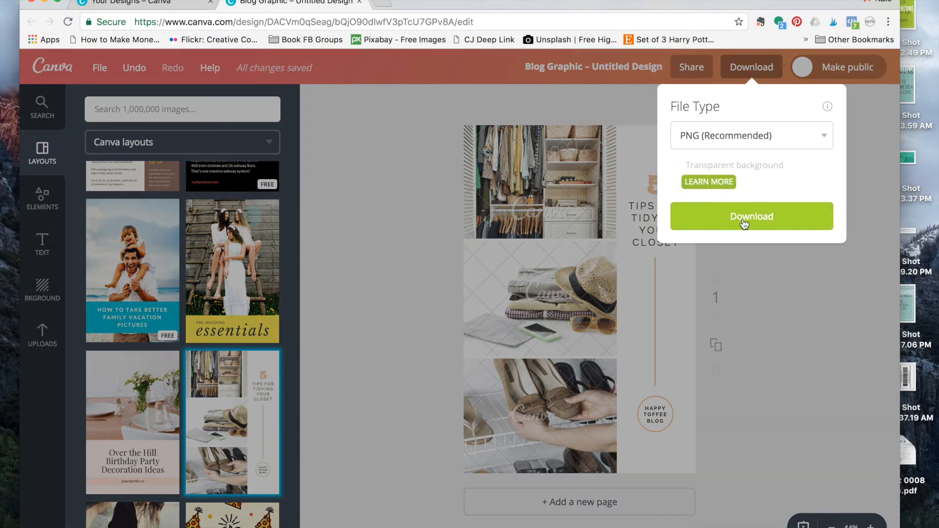
pyautogui.click(751, 216)
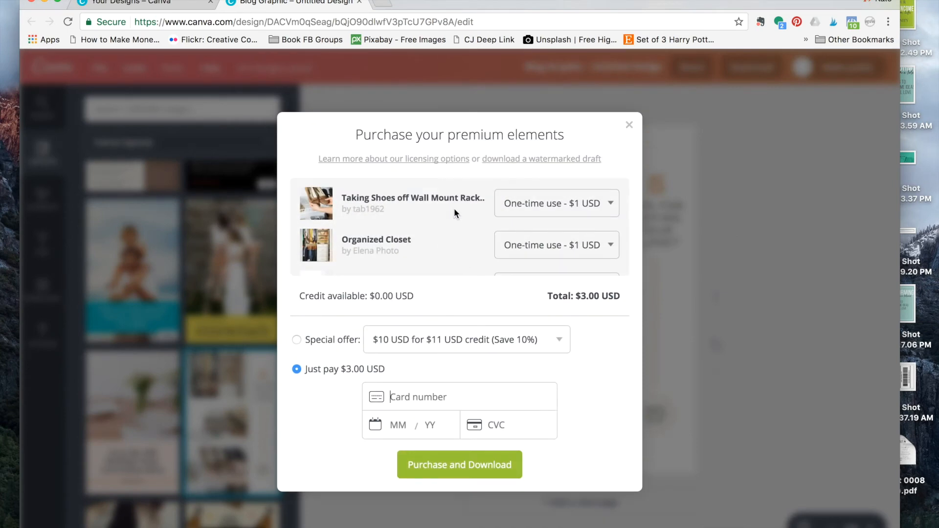
pyautogui.moveTo(634, 133)
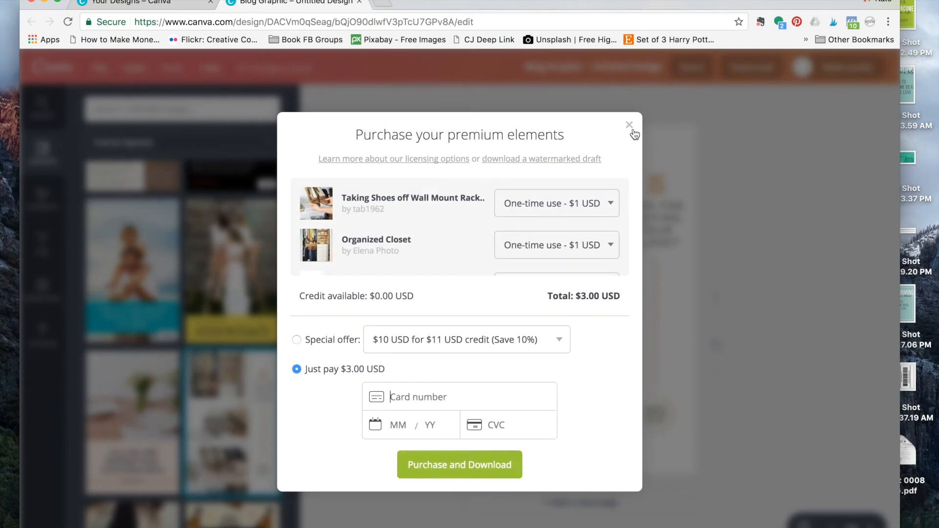
pyautogui.click(630, 124)
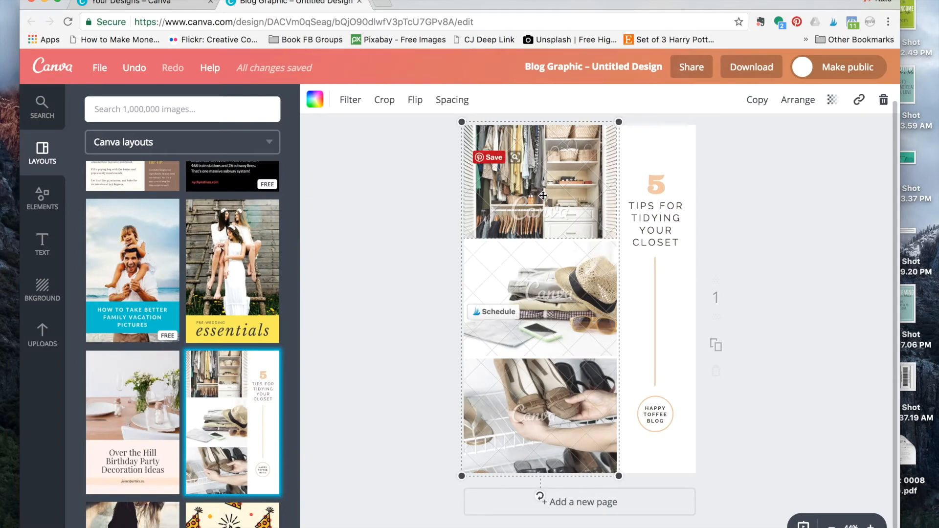
pyautogui.moveTo(542, 196)
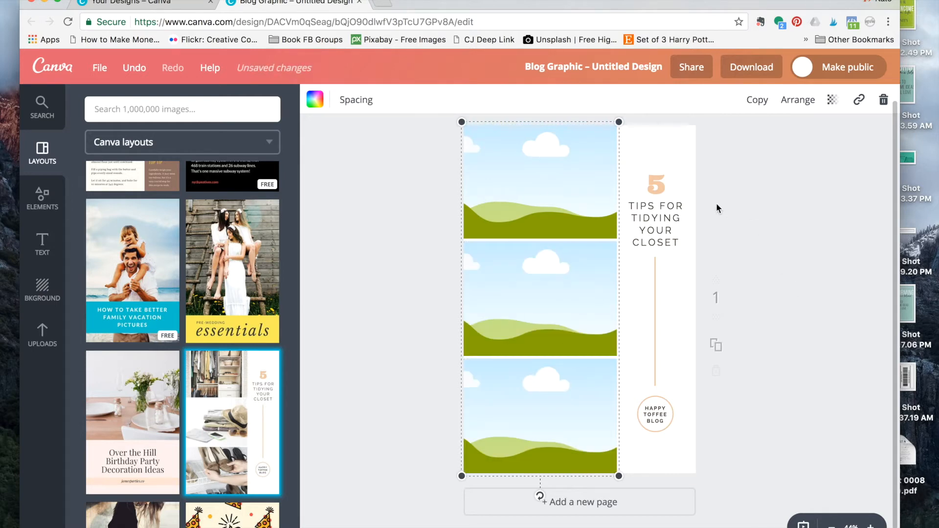
pyautogui.moveTo(797, 190)
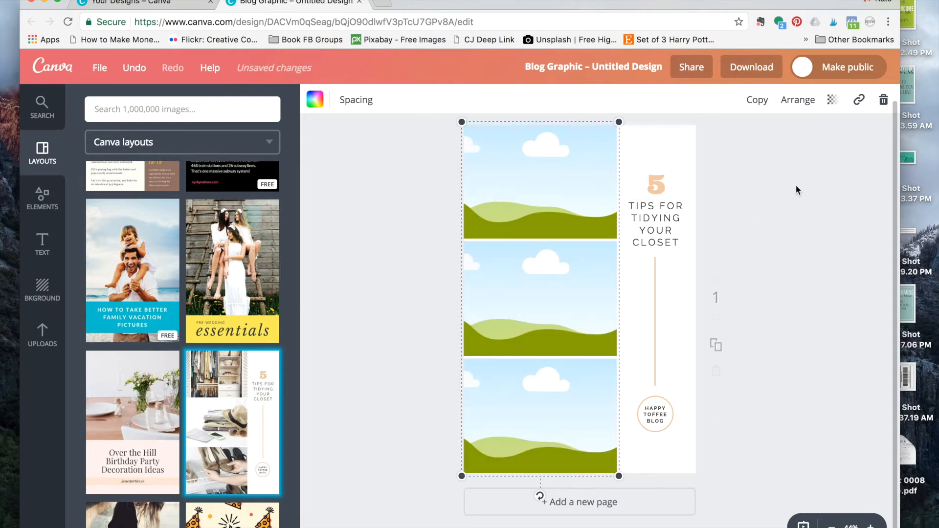
pyautogui.moveTo(683, 103)
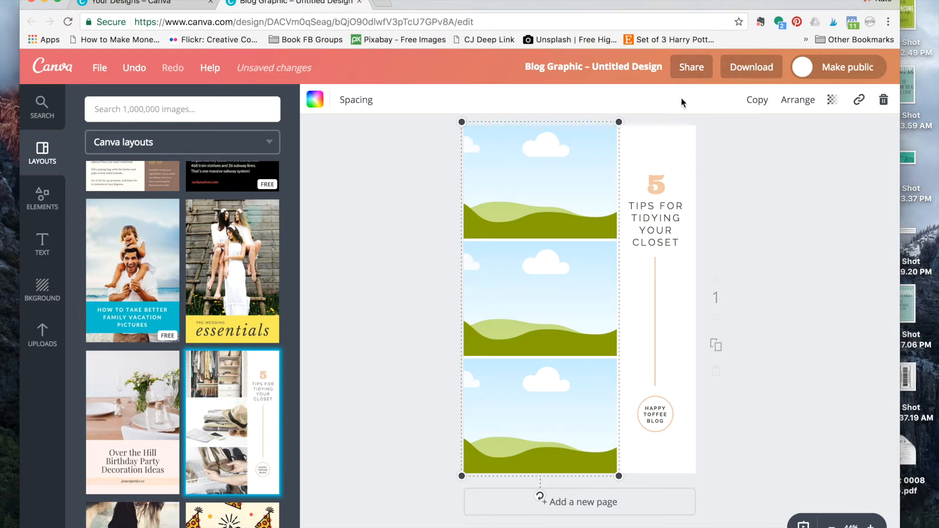
# Download the closet layout as a PNG and dismiss the confirmation message.
pyautogui.click(750, 67)
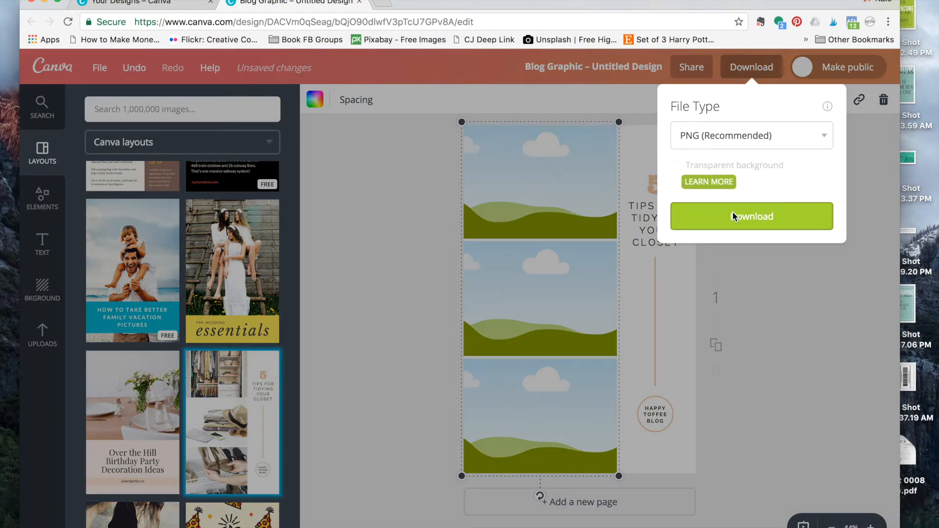
pyautogui.click(752, 216)
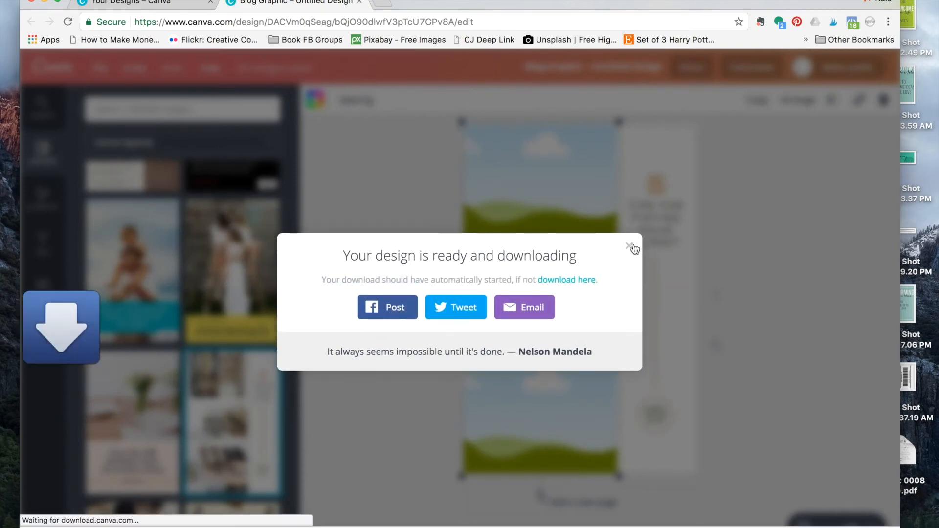
pyautogui.click(630, 247)
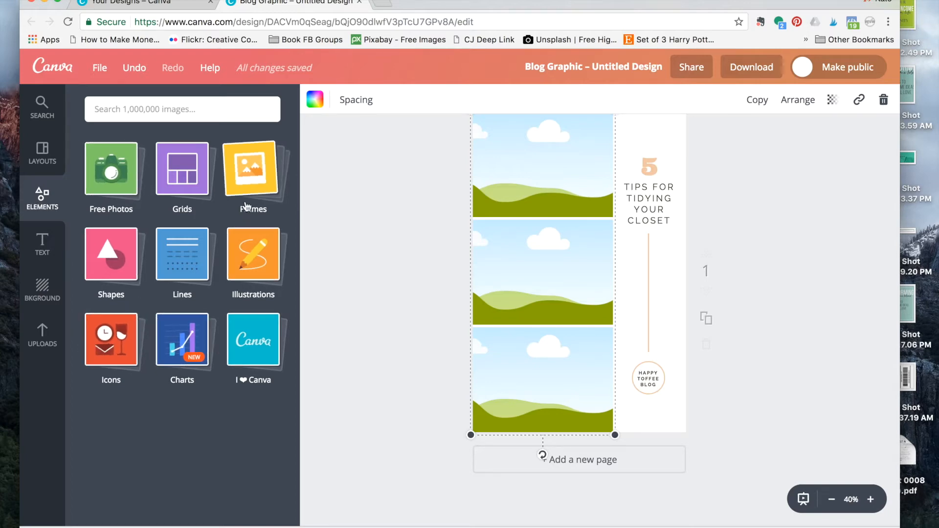
# Sample the photo grids collection, then switch to the free photos listing.
pyautogui.click(110, 169)
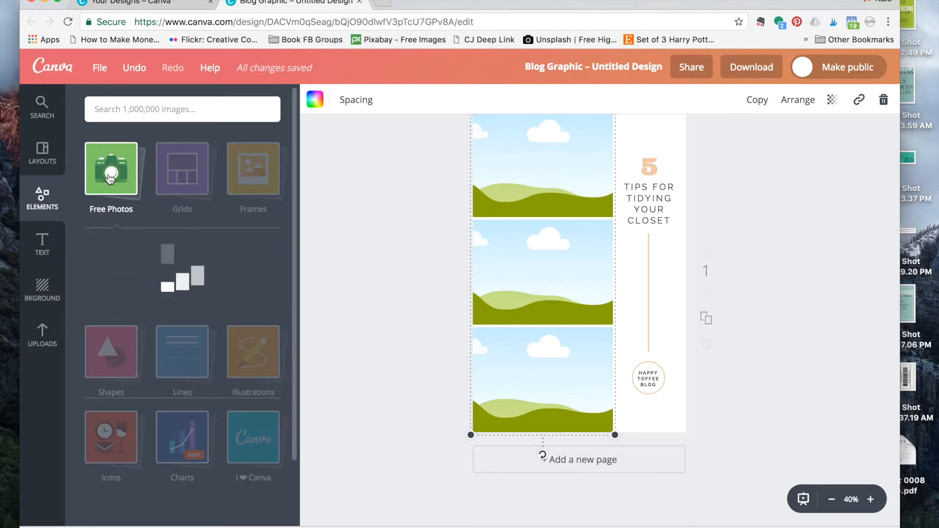
pyautogui.click(111, 169)
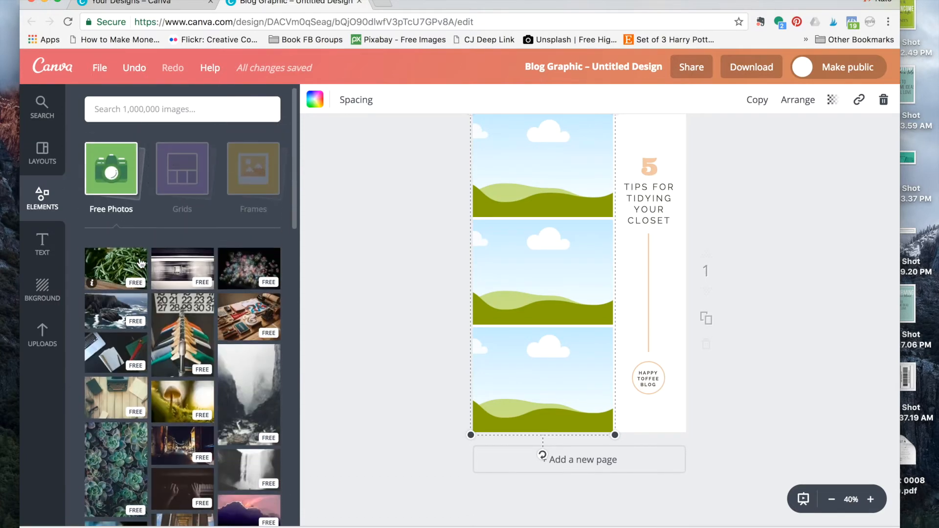
pyautogui.click(182, 169)
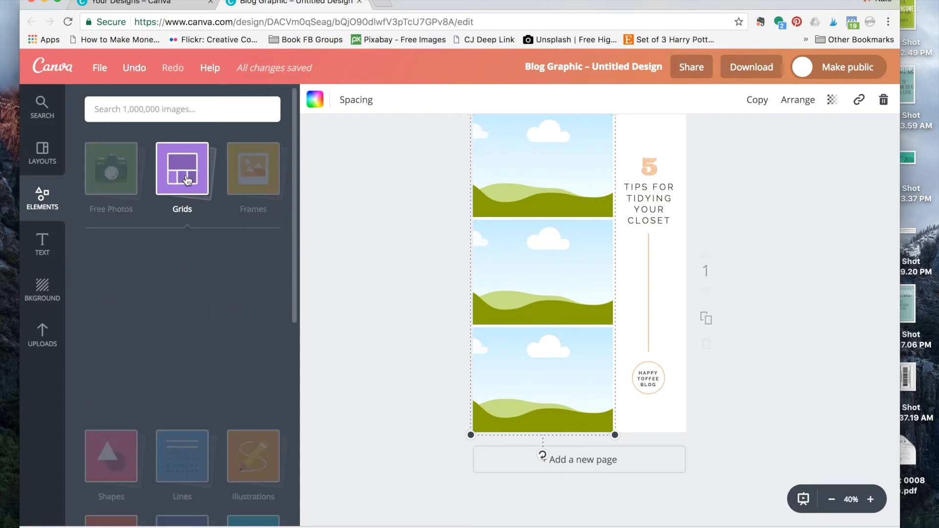
pyautogui.click(182, 169)
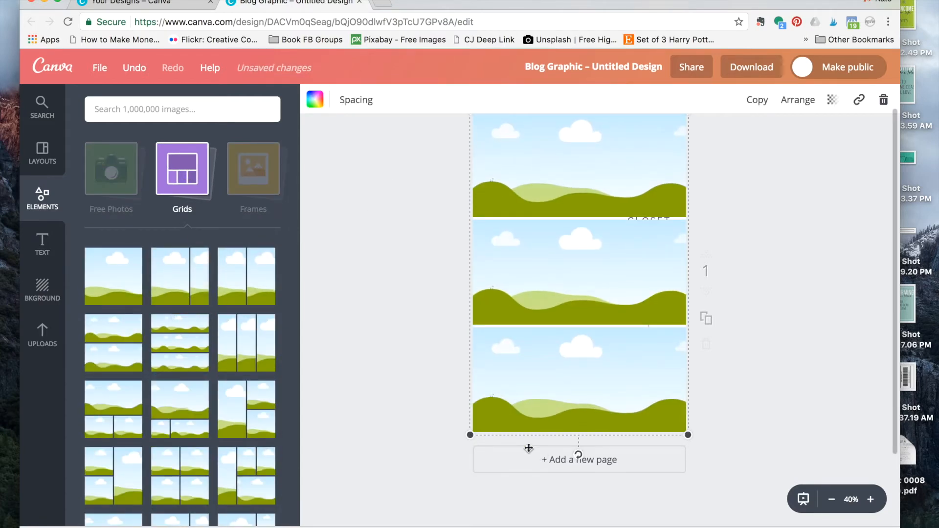
pyautogui.moveTo(431, 152)
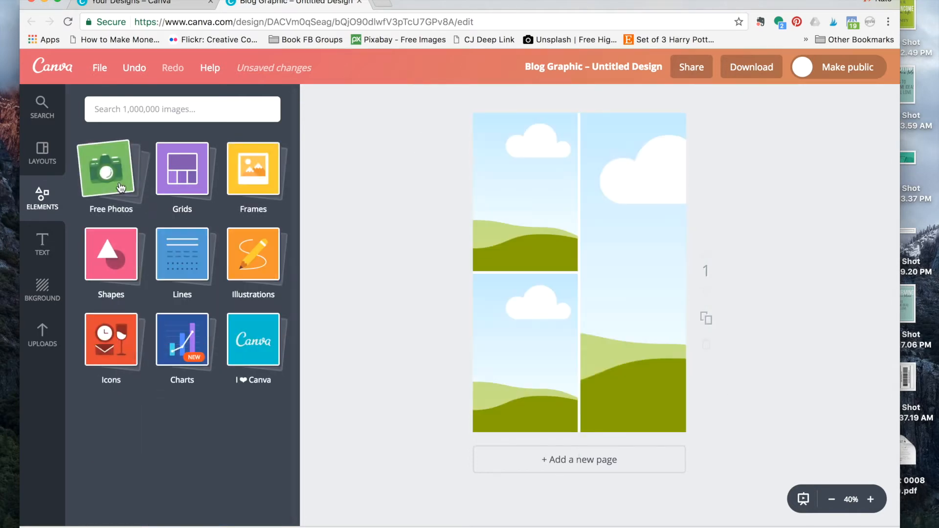
pyautogui.click(110, 174)
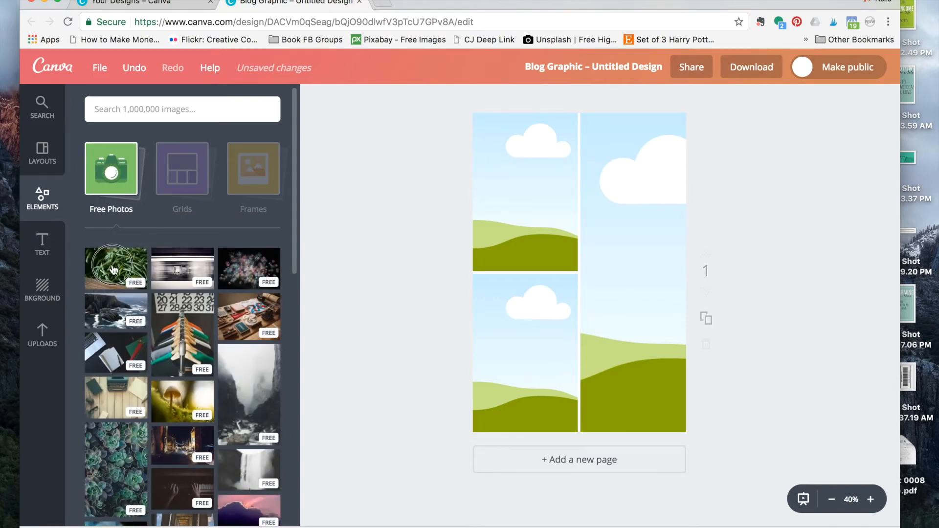
pyautogui.click(115, 268)
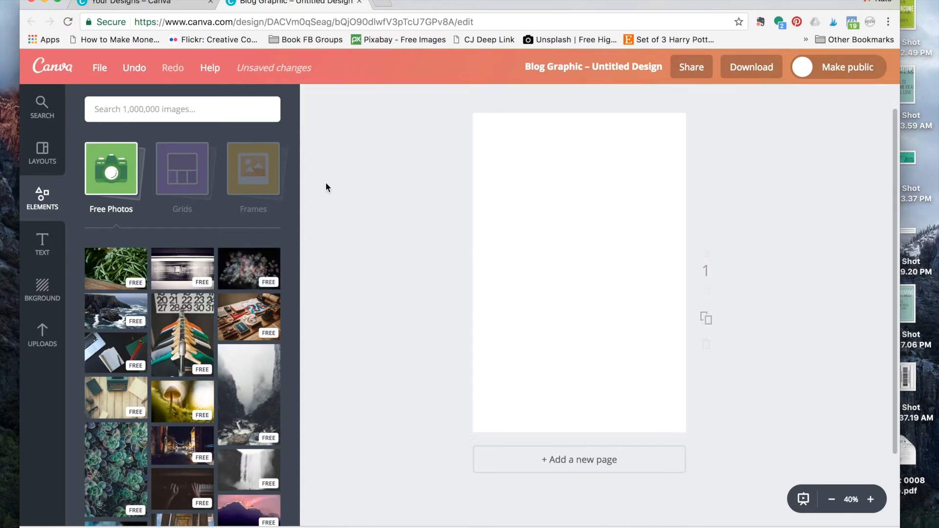
# Add the three-row landscape frame and the yellow diagonal frame to the page.
pyautogui.click(253, 169)
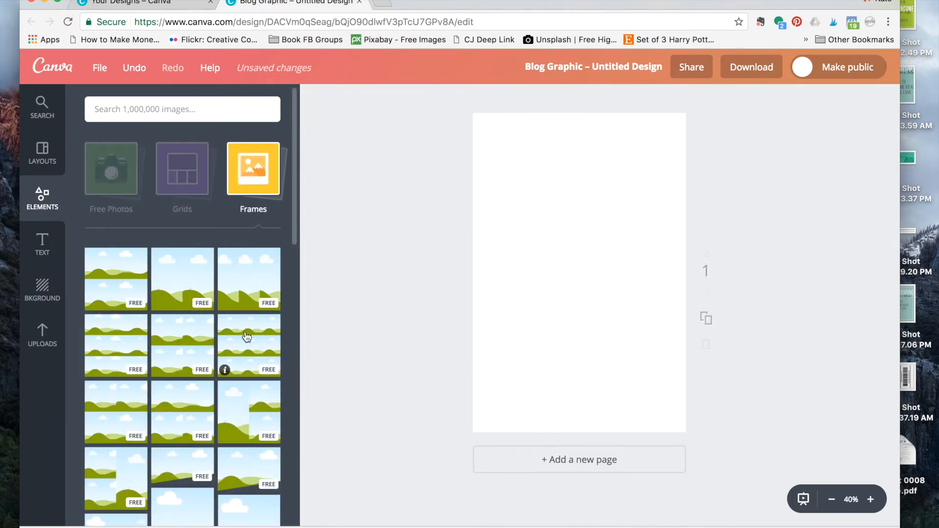
pyautogui.click(249, 344)
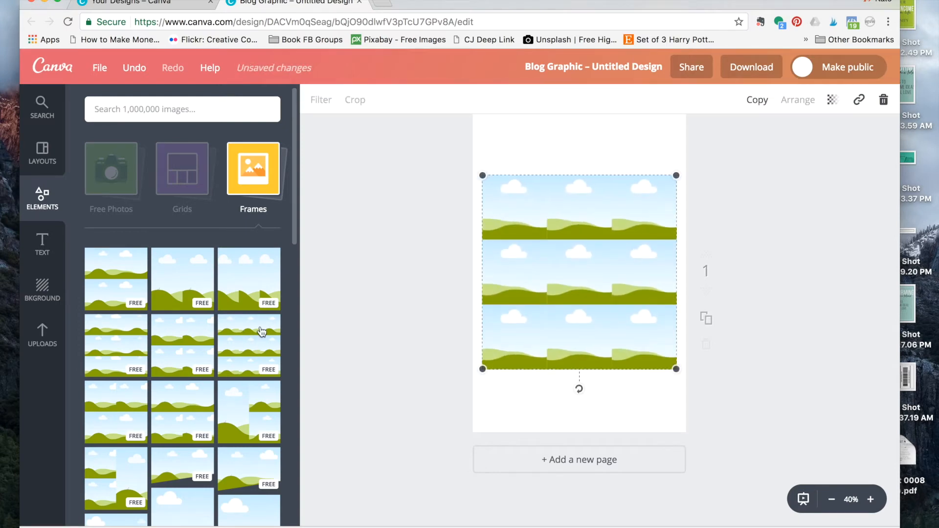
pyautogui.moveTo(529, 393)
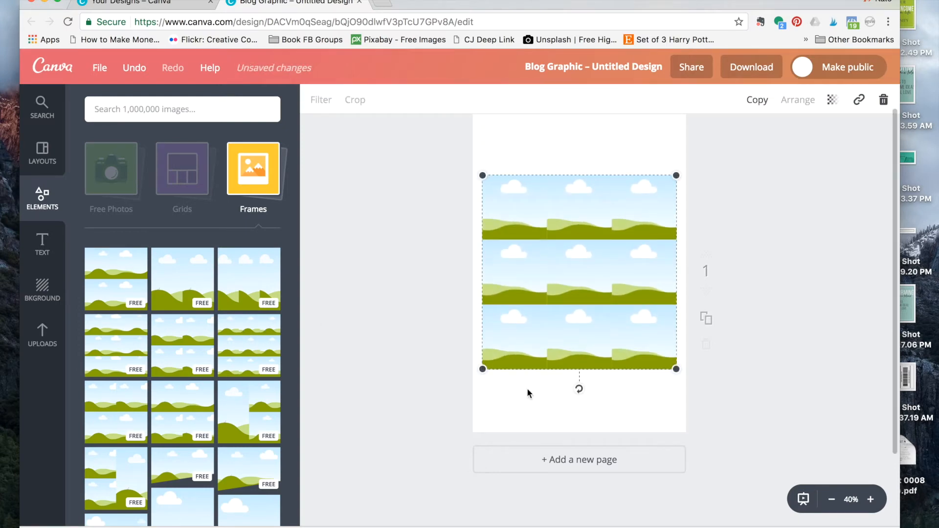
pyautogui.moveTo(343, 368)
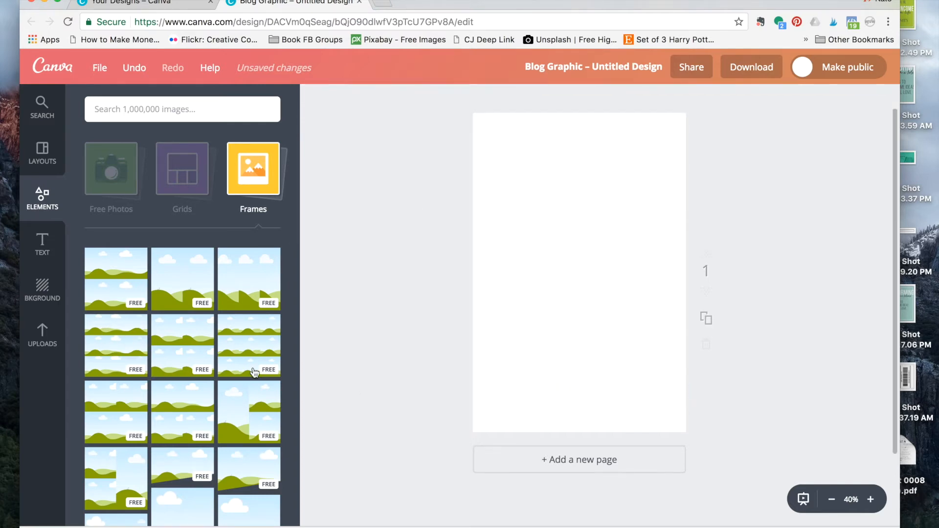
pyautogui.scroll(-3)
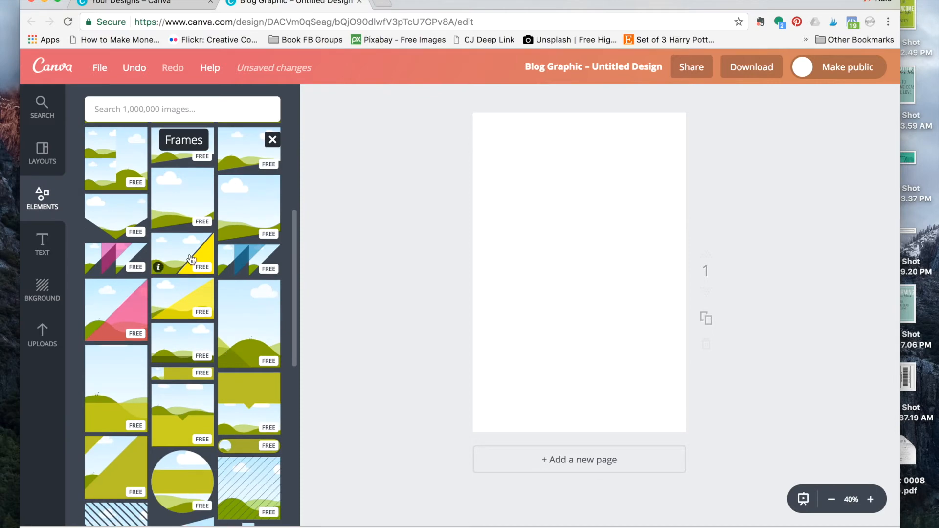
pyautogui.click(182, 252)
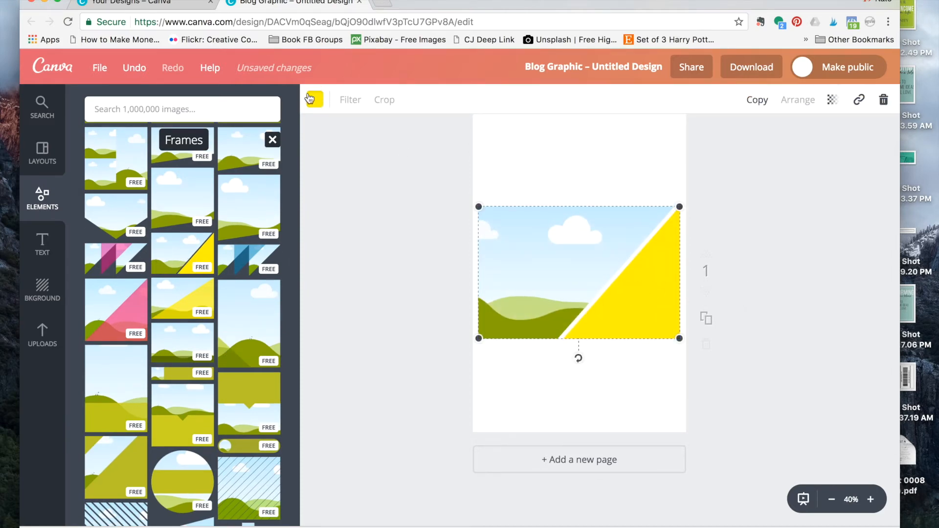
# Remove the frames and browse down to the shapes collection.
pyautogui.click(371, 215)
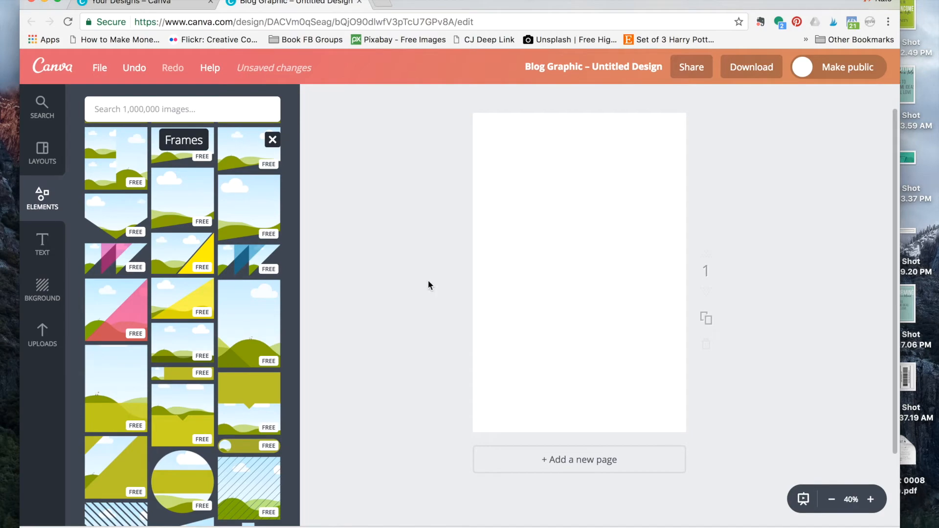
pyautogui.scroll(-3)
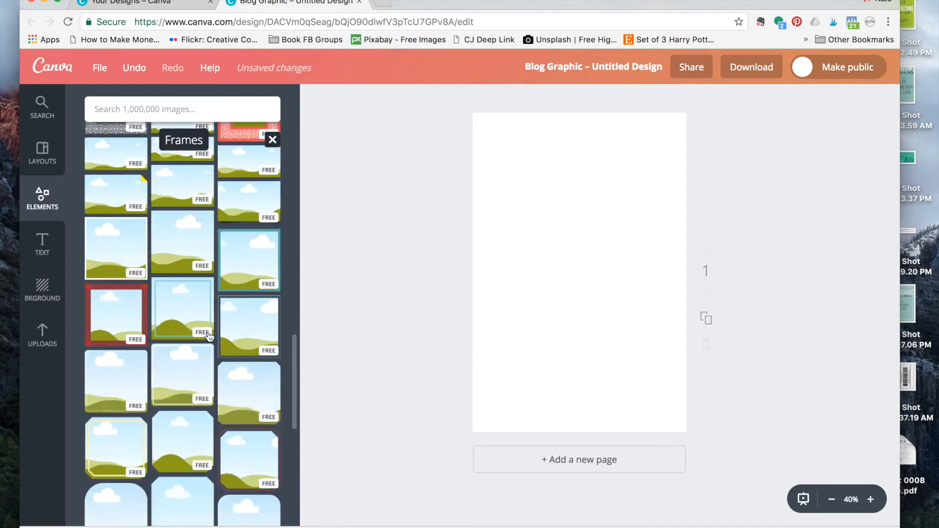
pyautogui.scroll(3)
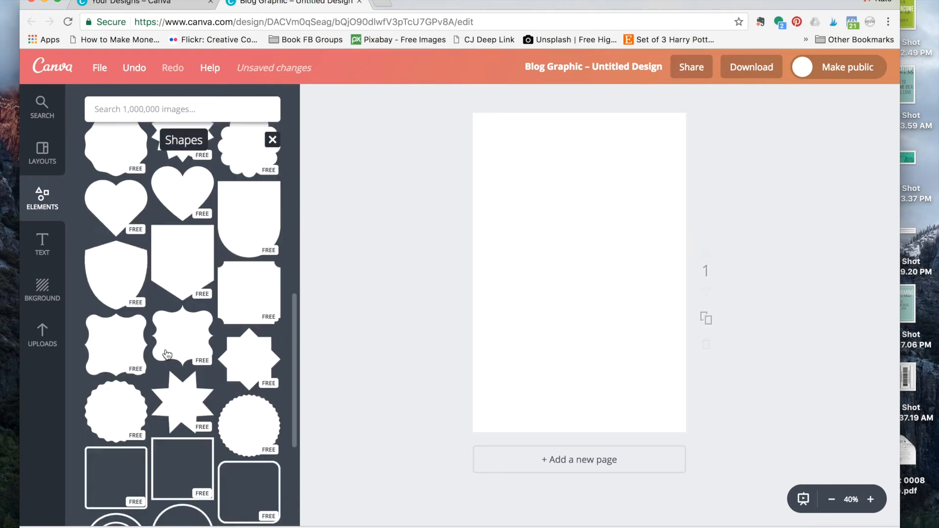
# Add the coral square shape twice, reshaping it into a tall narrow rectangle on the right.
pyautogui.scroll(-3)
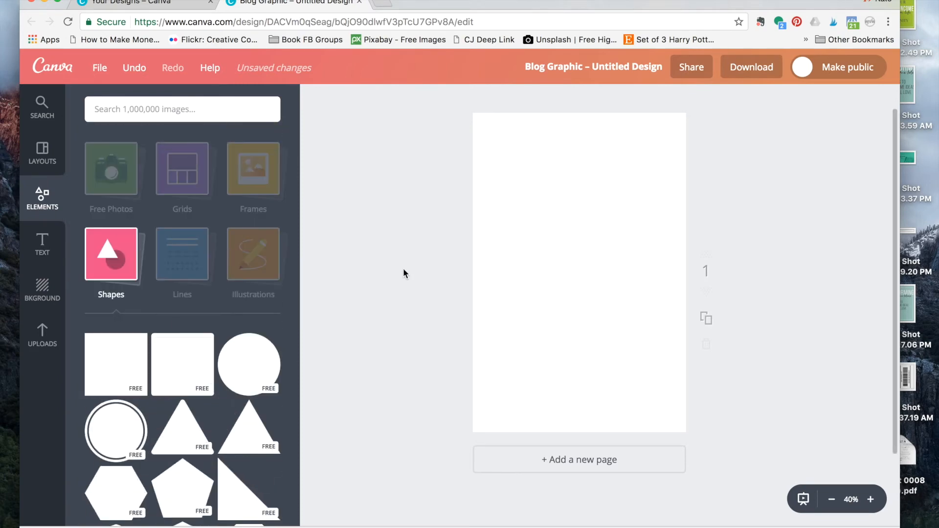
pyautogui.click(115, 364)
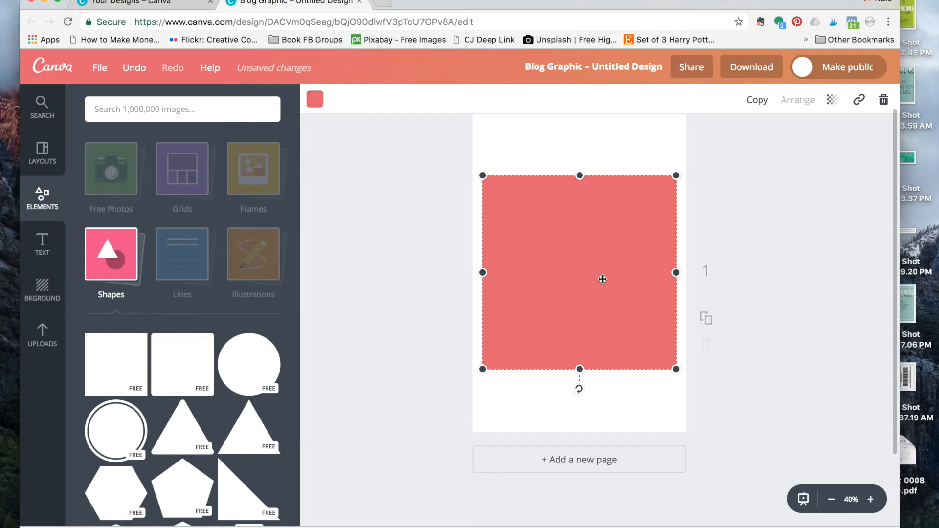
pyautogui.moveTo(579, 176)
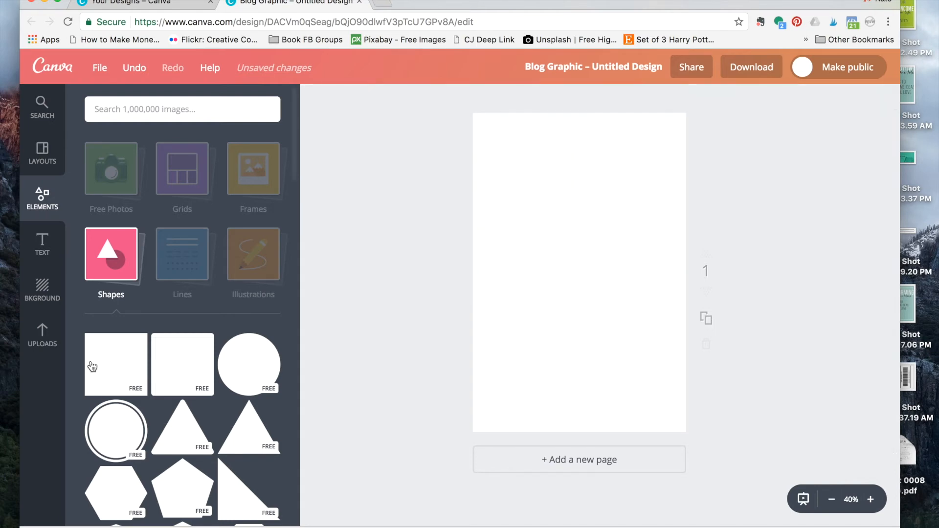
pyautogui.click(115, 364)
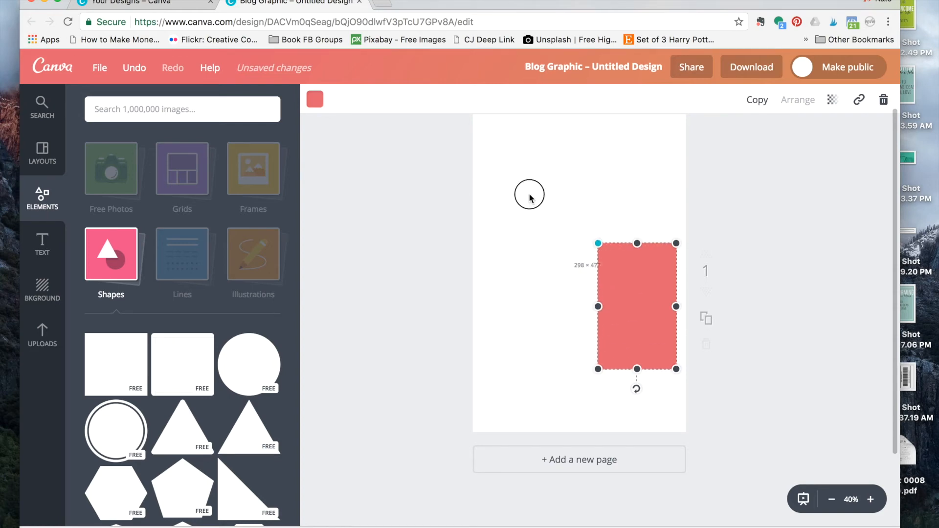
pyautogui.click(42, 243)
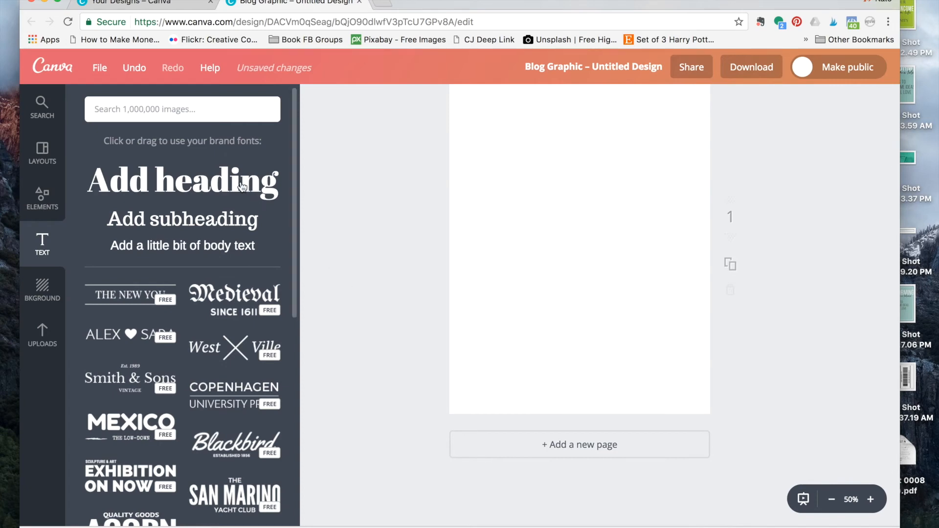
# Add a heading, retype it as 'sdfasgasg' and browse its font list.
pyautogui.click(182, 181)
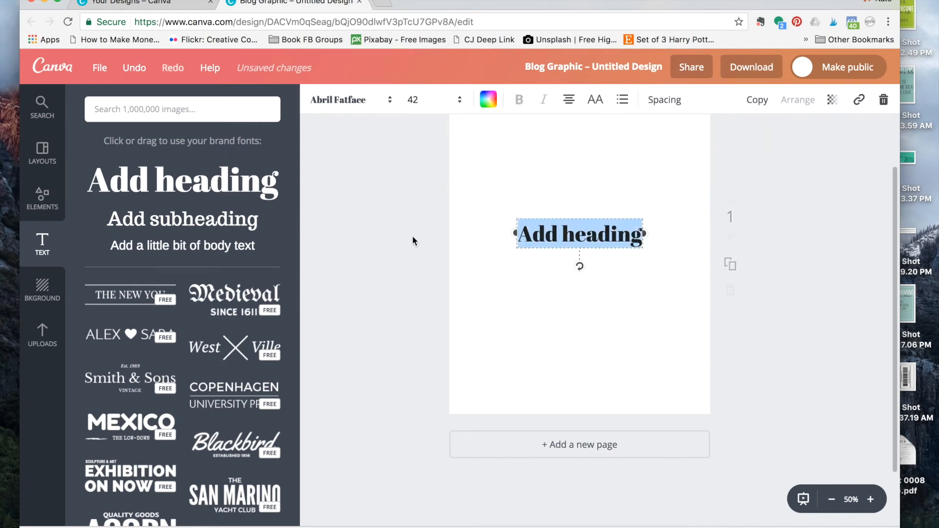
pyautogui.write('sdfas')
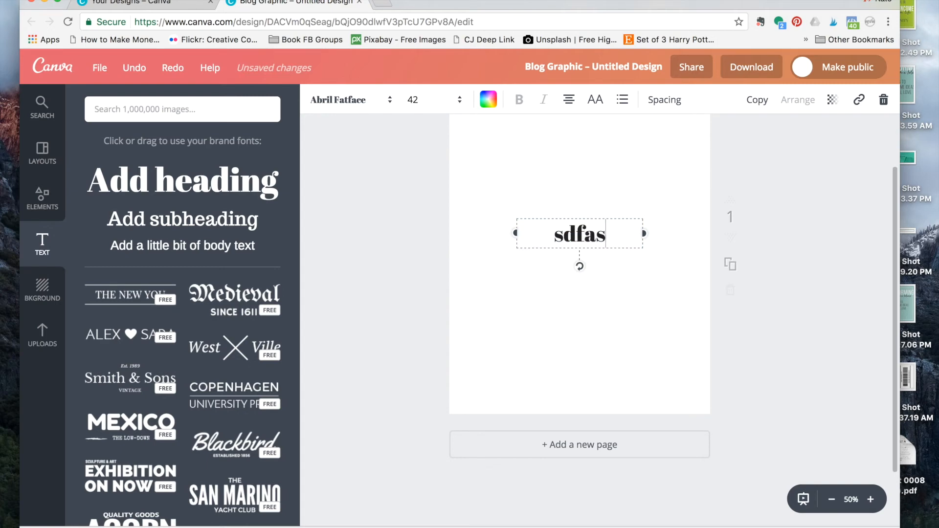
pyautogui.write('gasg')
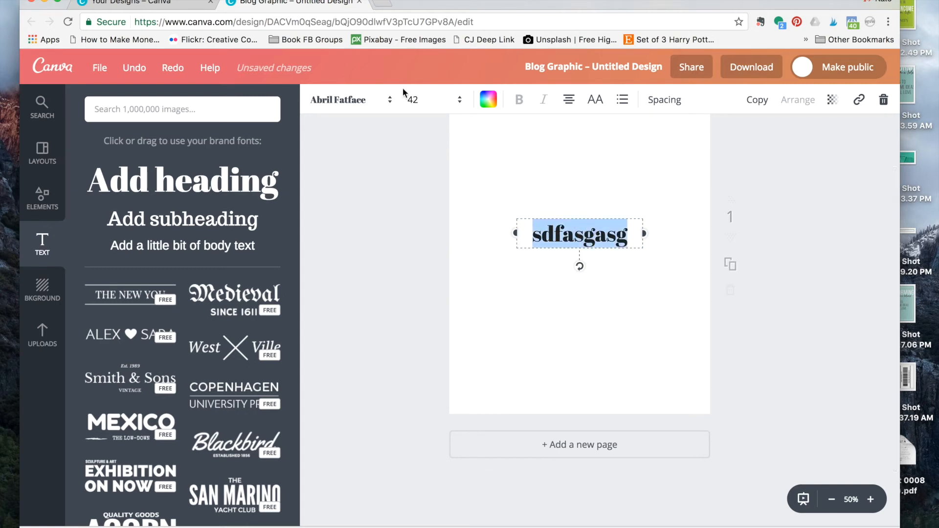
pyautogui.click(337, 100)
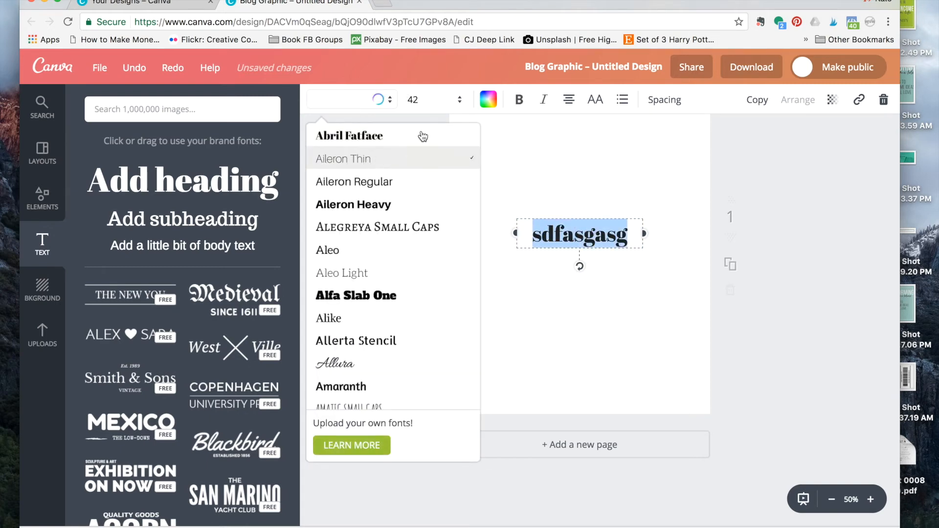
pyautogui.click(342, 159)
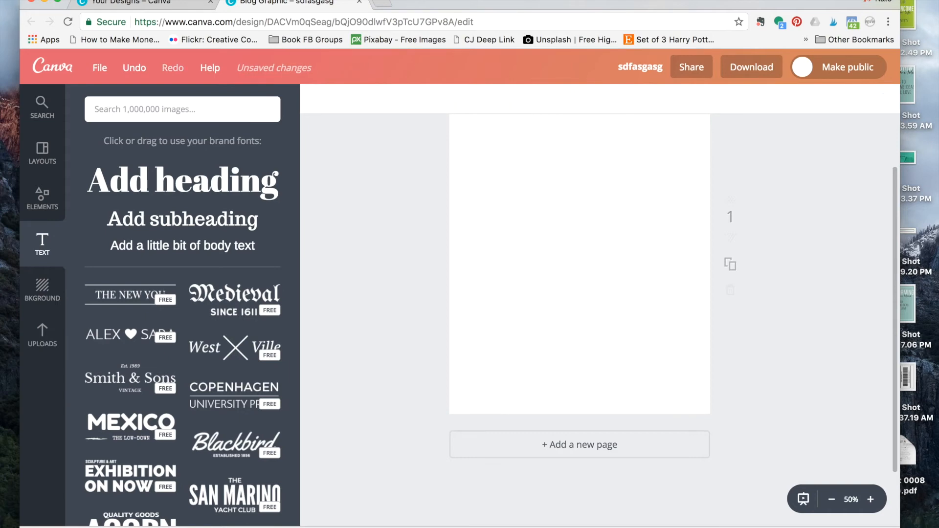
# Add the NEAPOLITAN DESSERTS text design and retype its title as 'ldkj'.
pyautogui.scroll(-3)
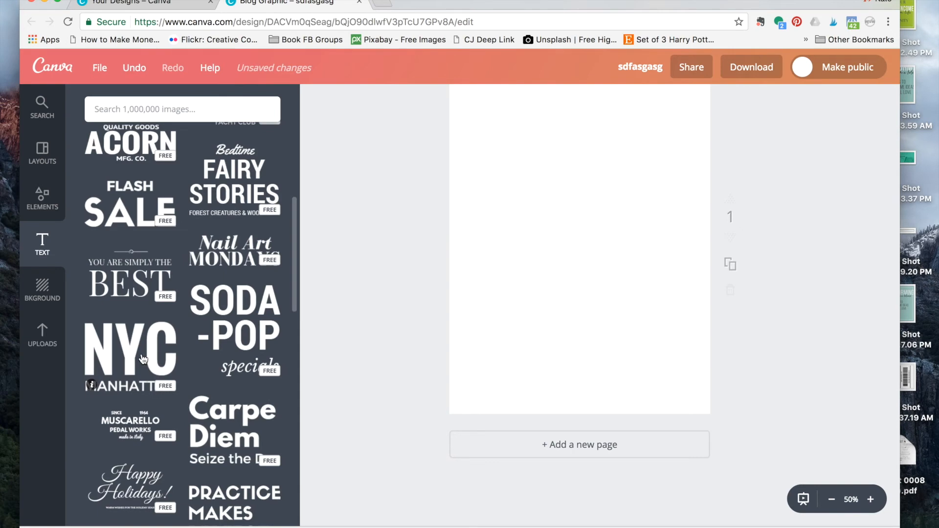
pyautogui.scroll(-3)
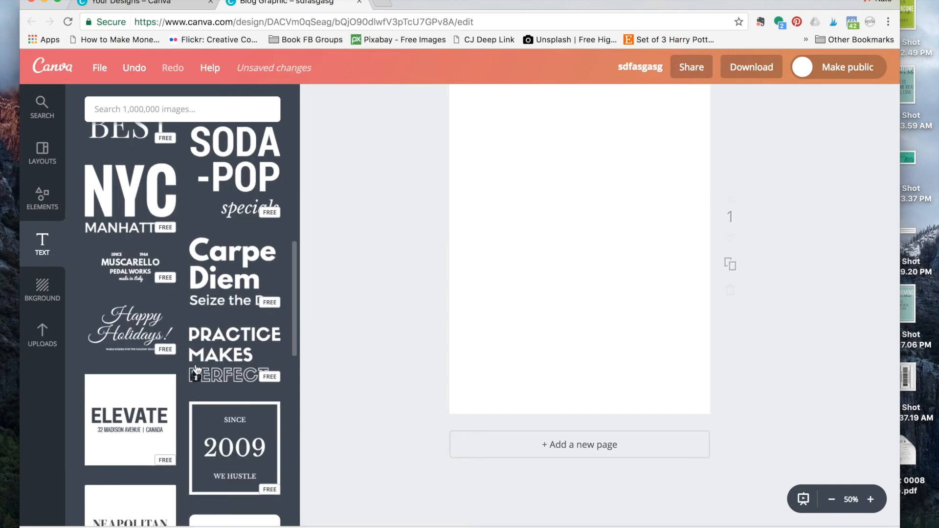
pyautogui.click(130, 338)
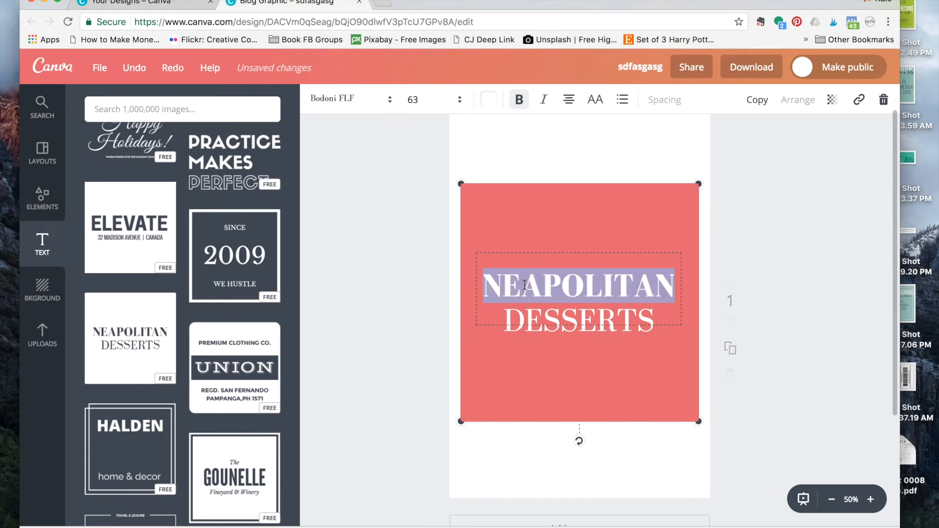
pyautogui.moveTo(575, 352)
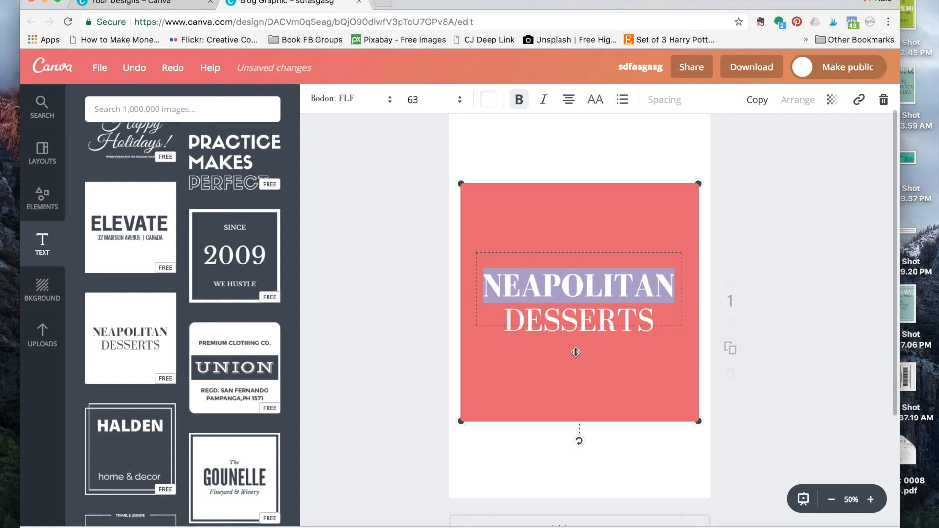
pyautogui.write('ldkjsdl;kghlsa;kdhg')
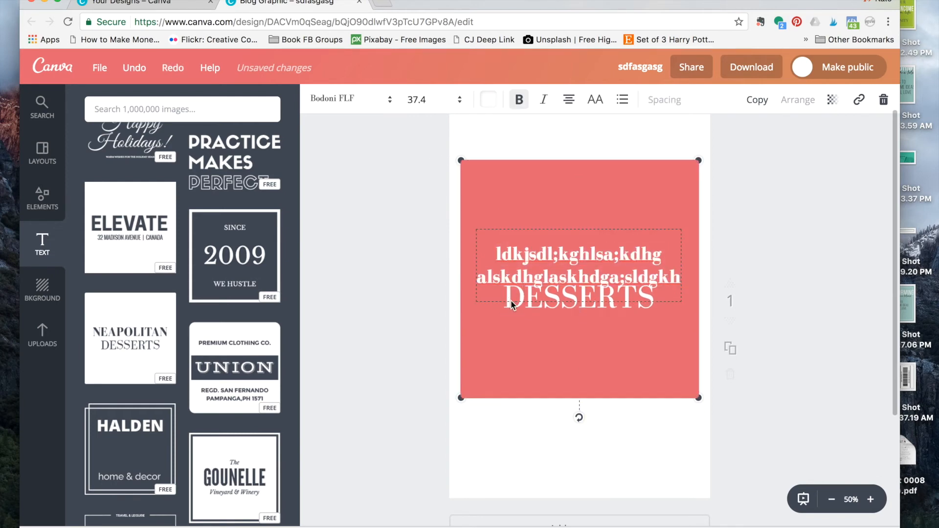
pyautogui.doubleClick(578, 299)
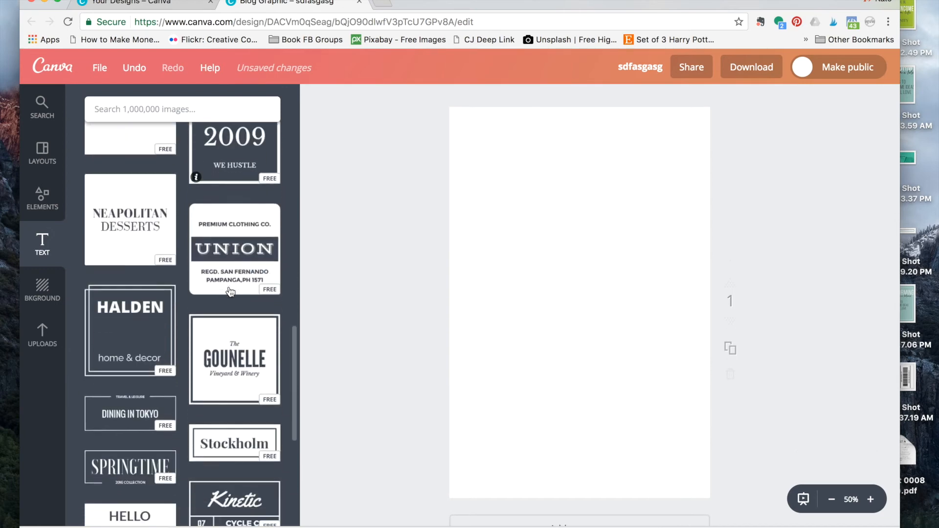
# Apply the mint diamond pattern as the page background.
pyautogui.scroll(3)
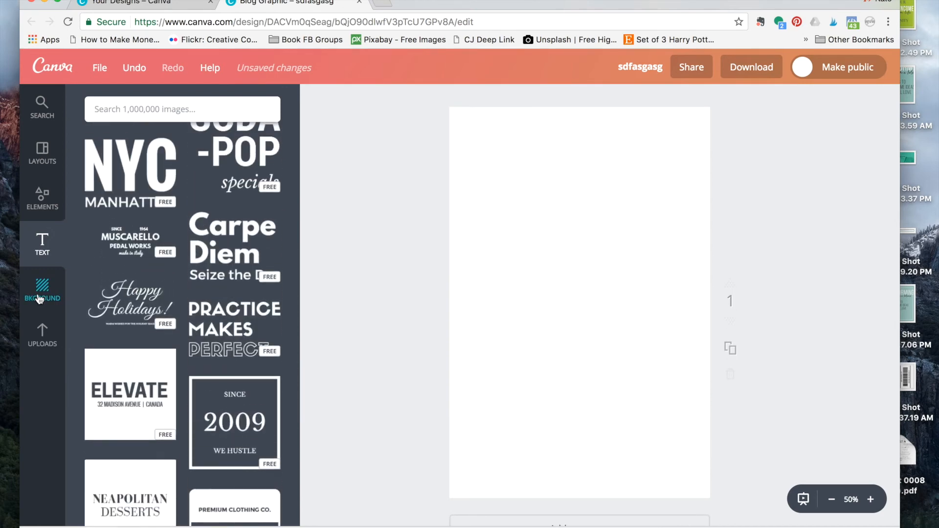
pyautogui.click(42, 290)
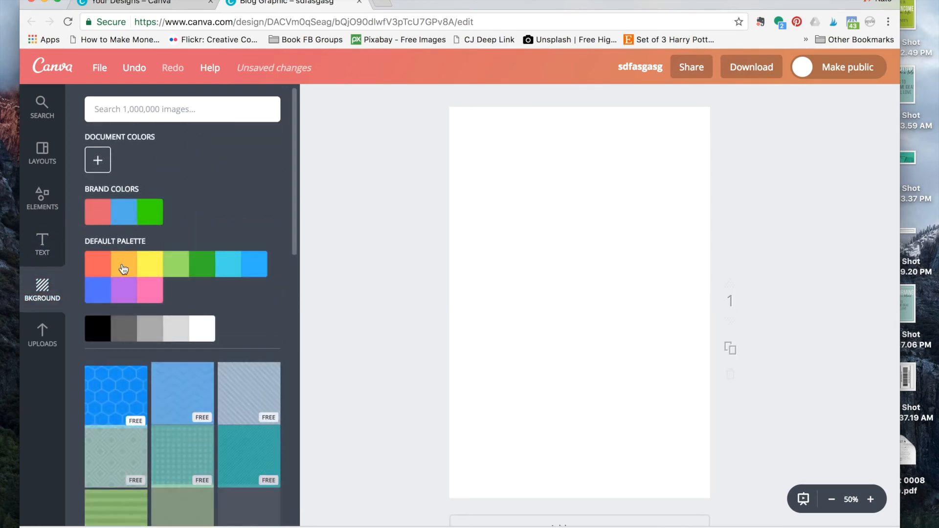
pyautogui.click(125, 264)
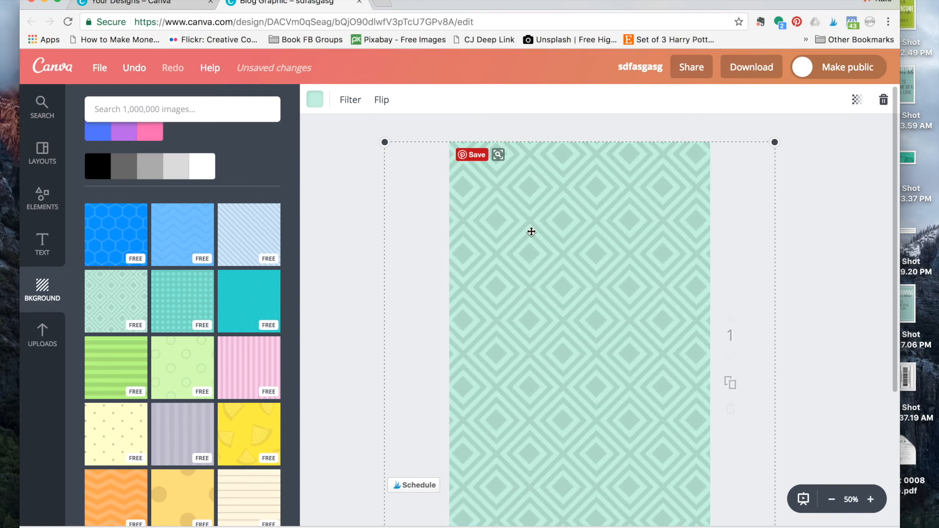
# Recolour the diamond pattern yellow, pink, black, then light grey, and bring up Uploads.
pyautogui.click(314, 99)
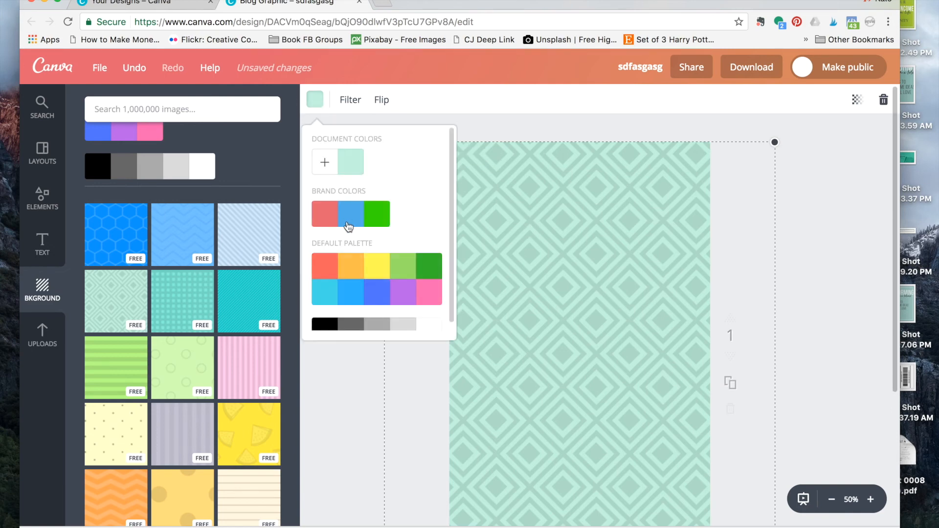
pyautogui.click(377, 266)
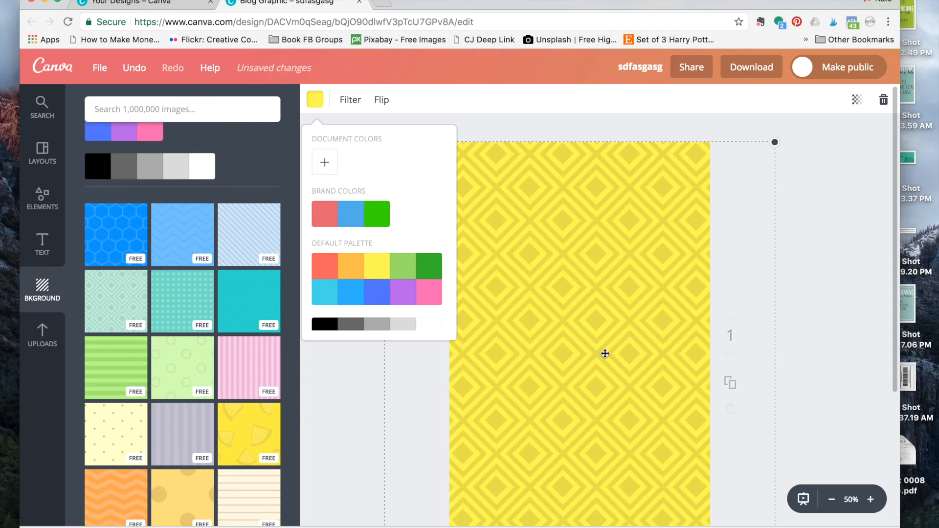
pyautogui.moveTo(516, 354)
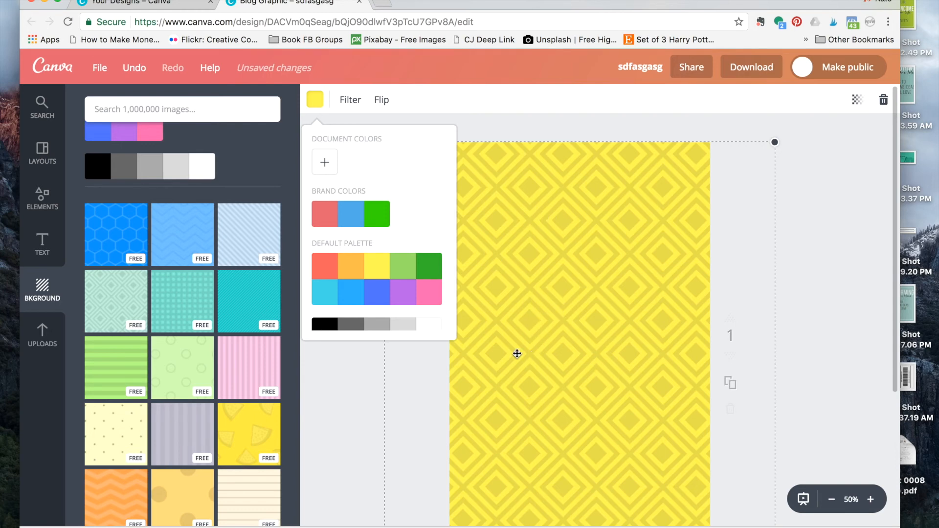
pyautogui.click(432, 292)
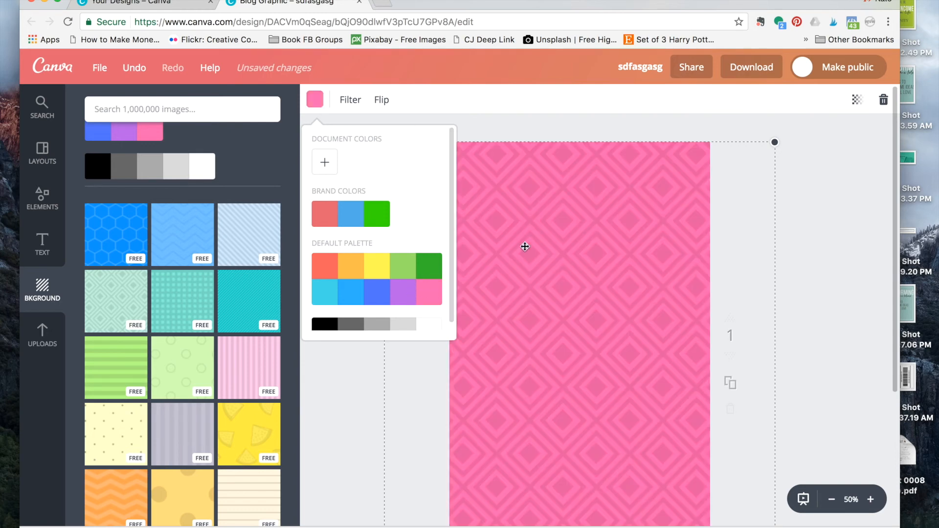
pyautogui.moveTo(466, 364)
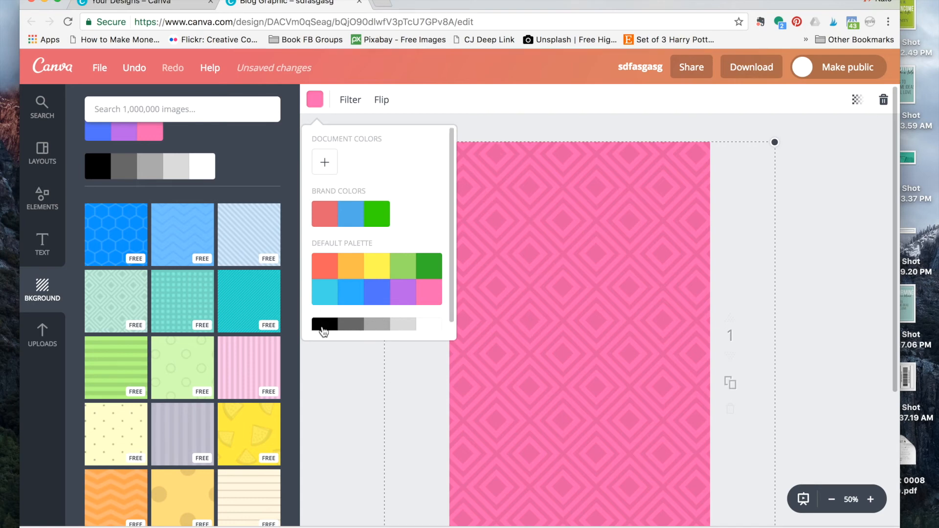
pyautogui.click(324, 324)
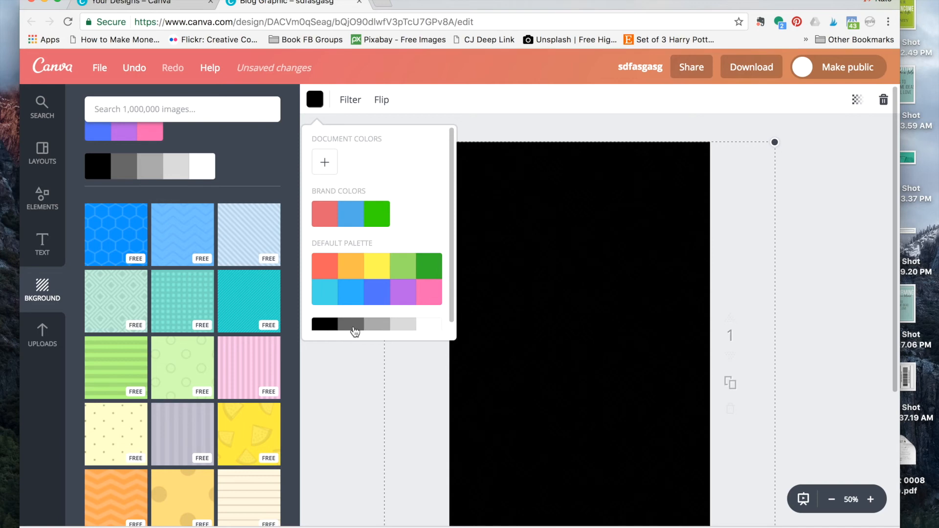
pyautogui.click(411, 324)
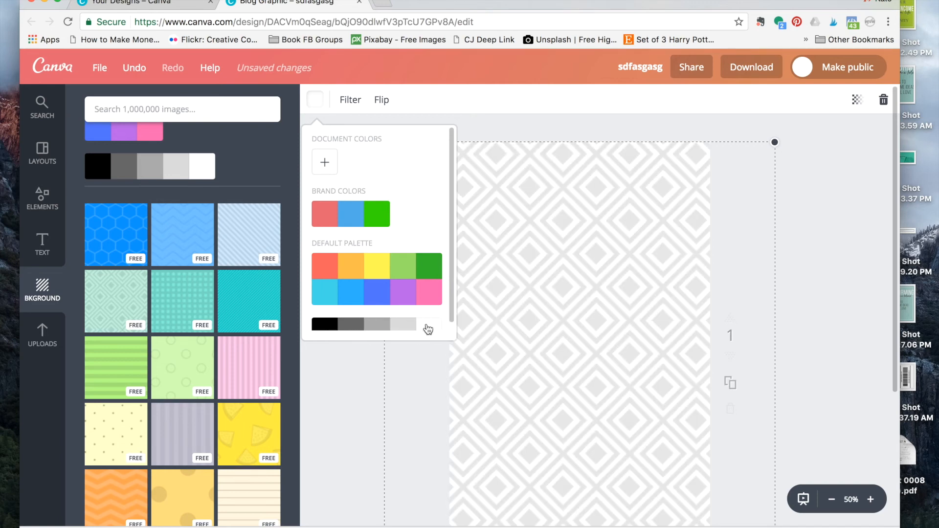
pyautogui.click(509, 304)
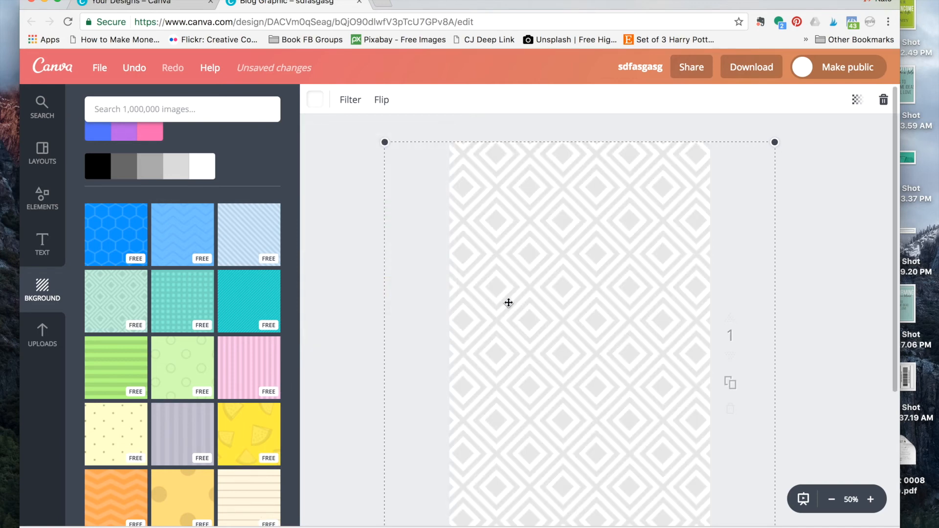
pyautogui.click(42, 335)
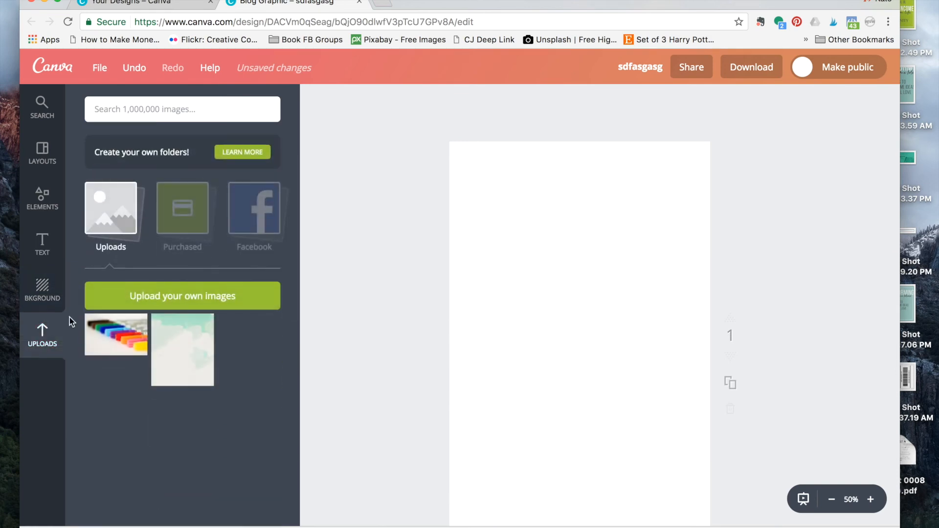
pyautogui.moveTo(158, 308)
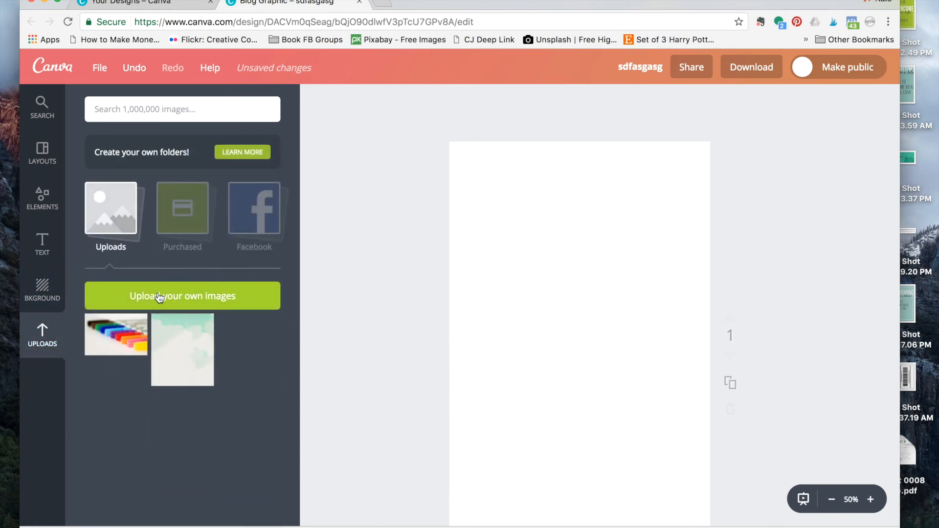
# Upload pexels-photo-296115.jpeg from the Downloads folder into Canva.
pyautogui.click(182, 296)
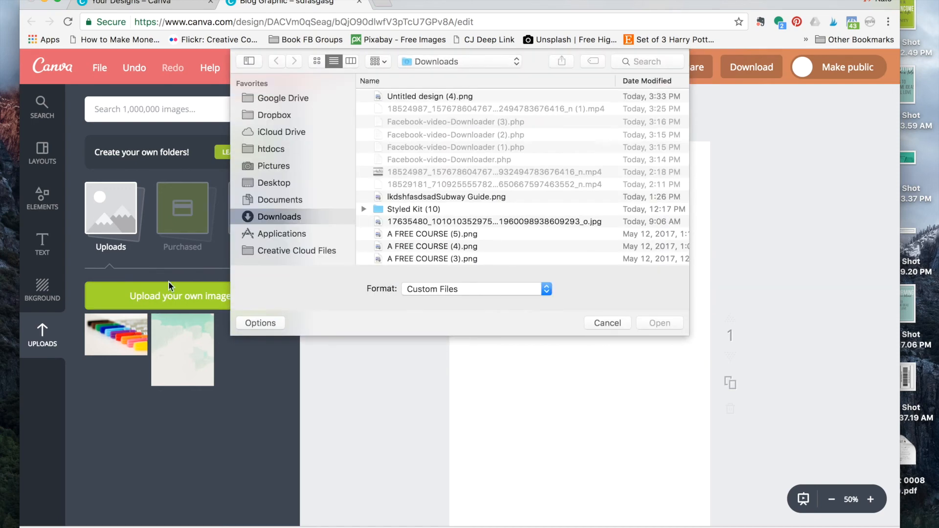
pyautogui.scroll(-3)
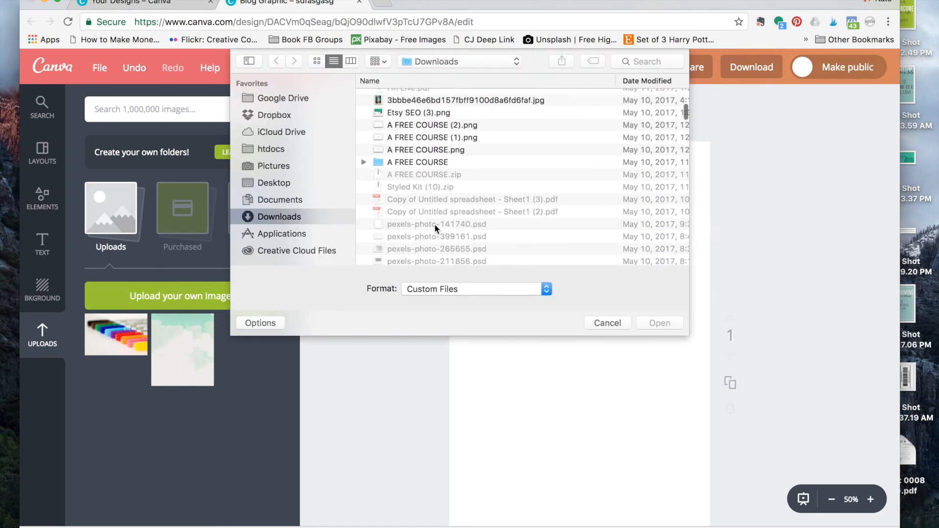
pyautogui.click(438, 225)
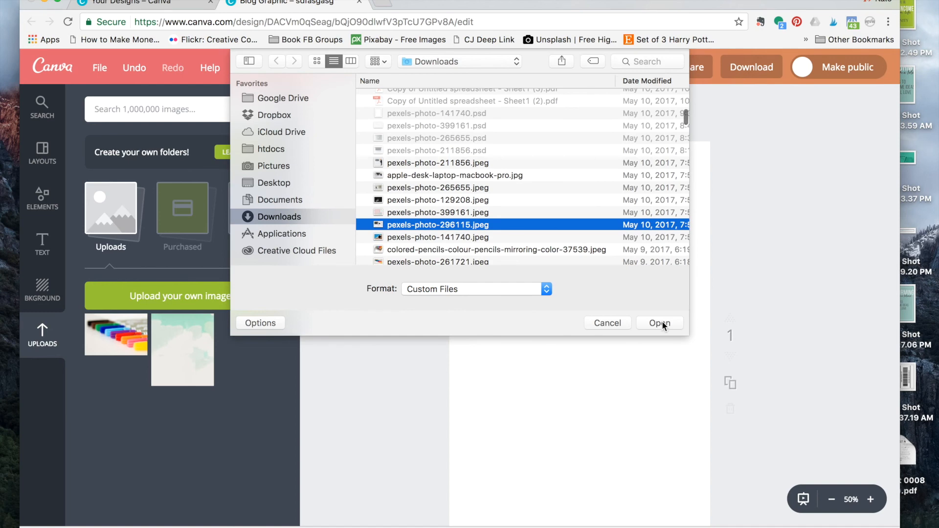
pyautogui.click(658, 323)
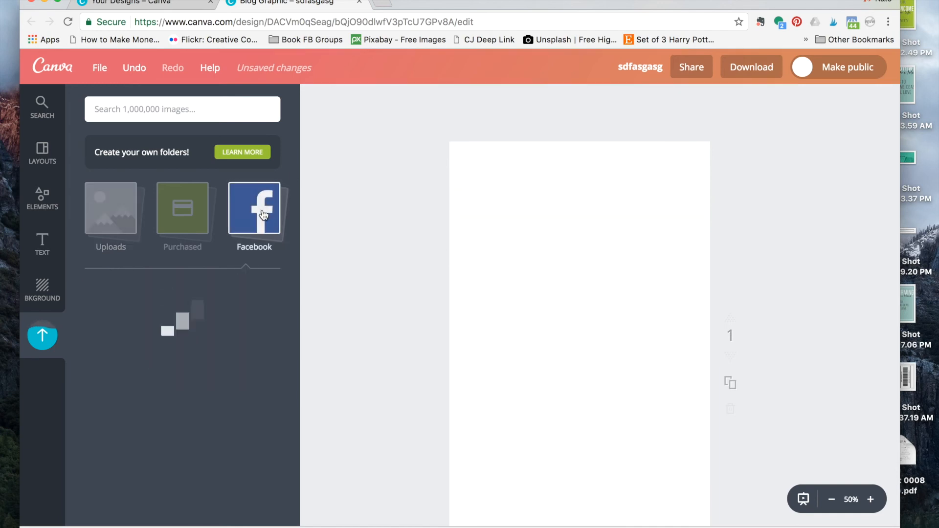
# Browse the Facebook photos, then show the empty Purchased images area.
pyautogui.click(254, 210)
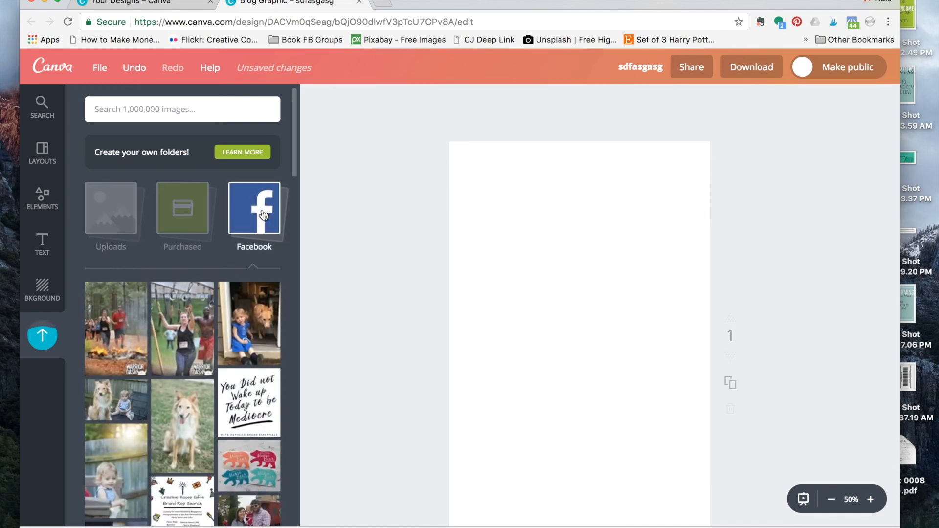
pyautogui.moveTo(225, 260)
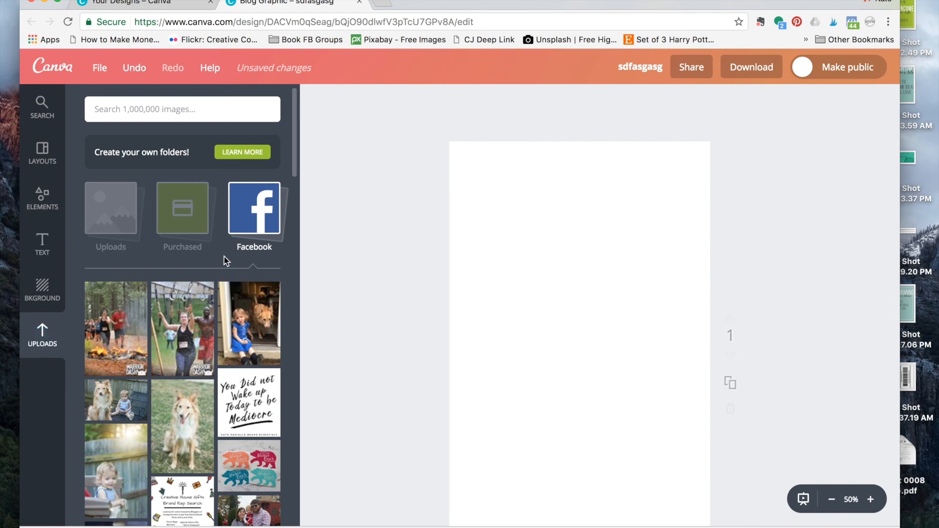
pyautogui.scroll(-3)
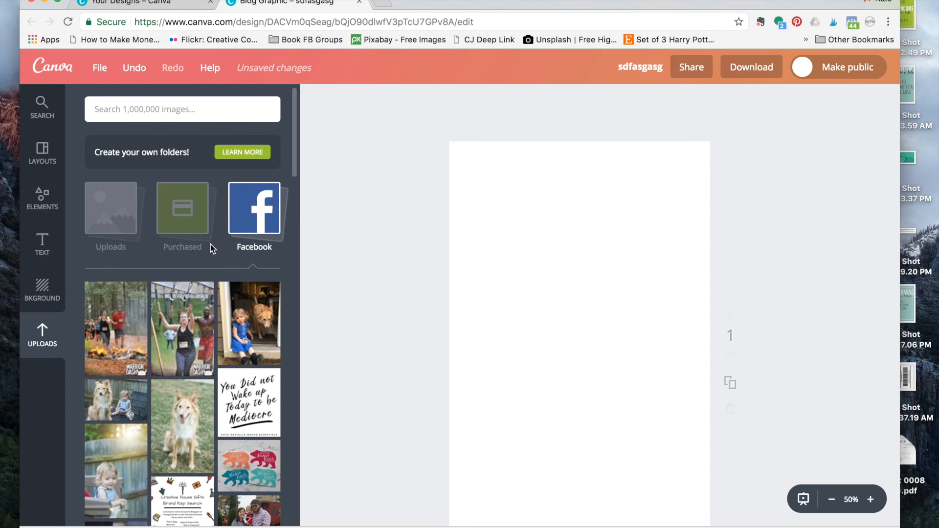
pyautogui.click(182, 209)
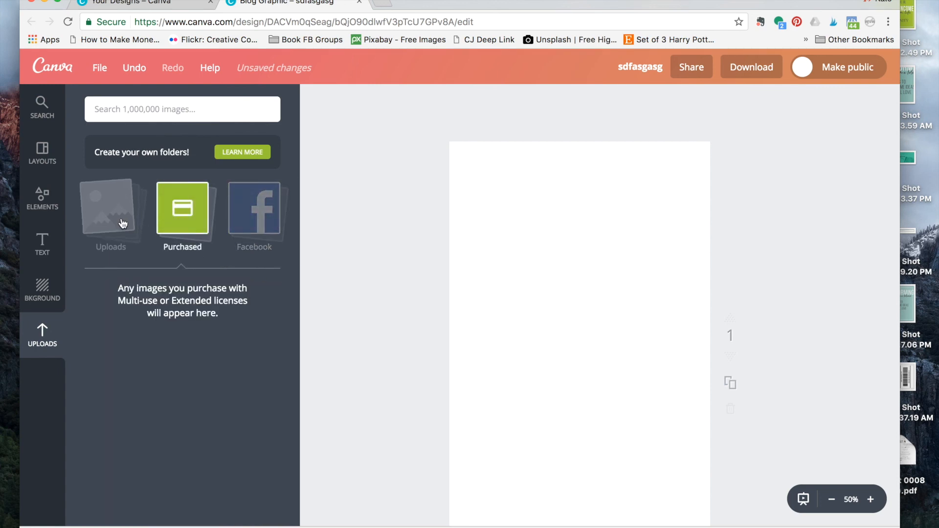